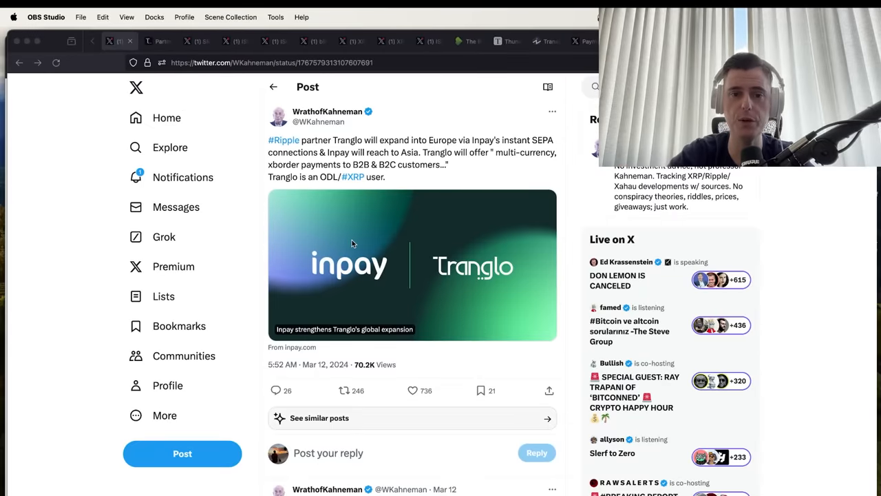
mouse_move(386, 239)
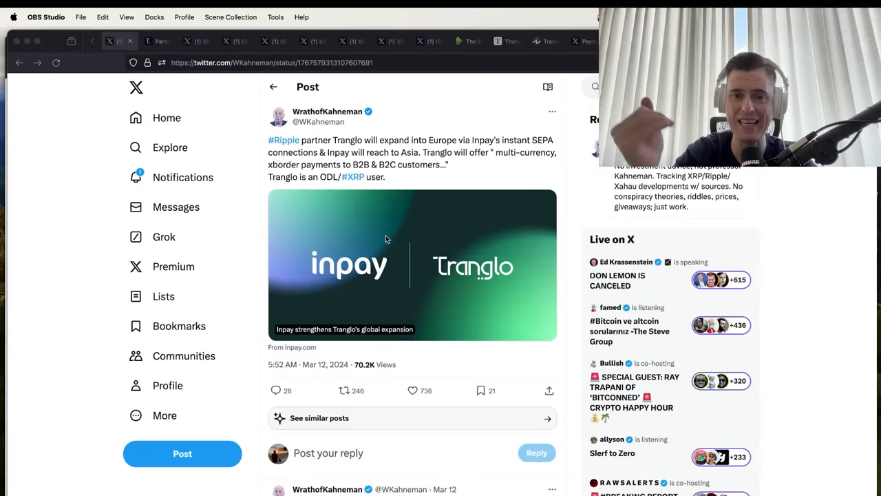
mouse_move(424, 161)
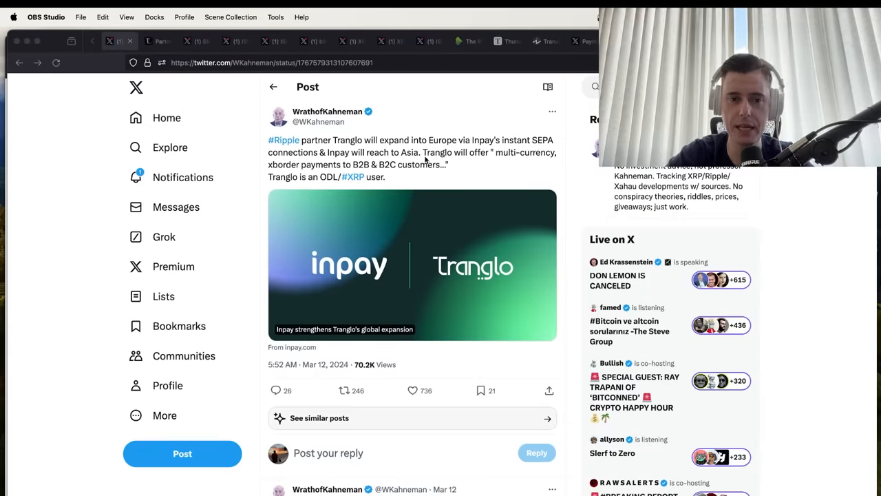
mouse_move(433, 167)
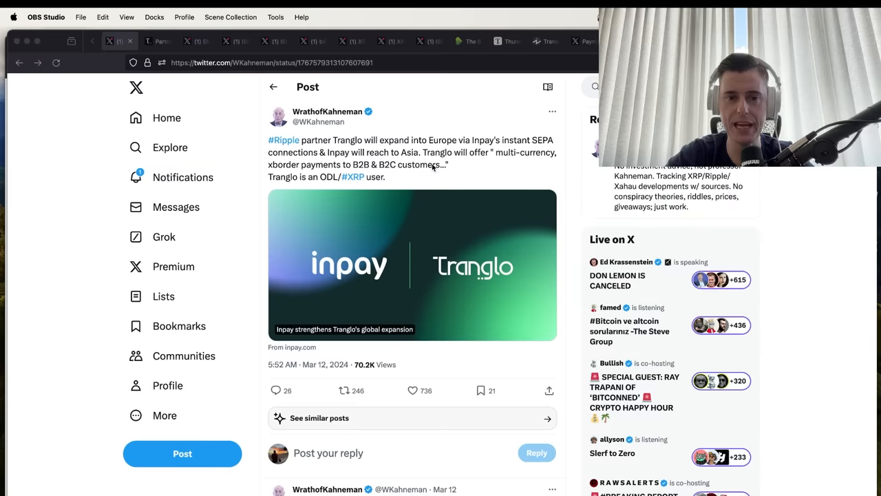
mouse_move(295, 177)
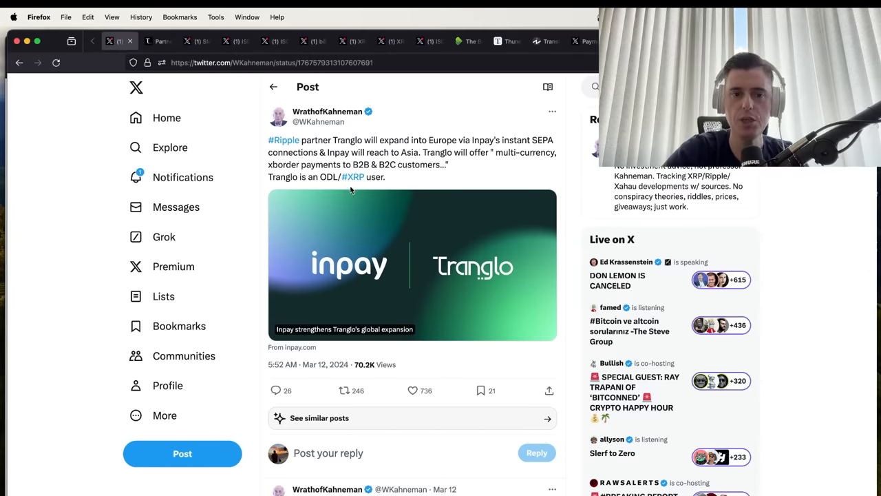
mouse_move(473, 167)
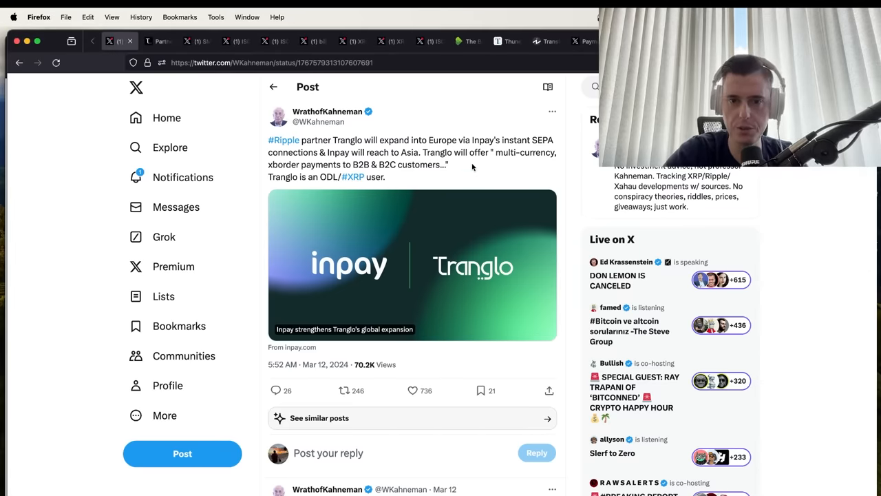
mouse_move(551, 151)
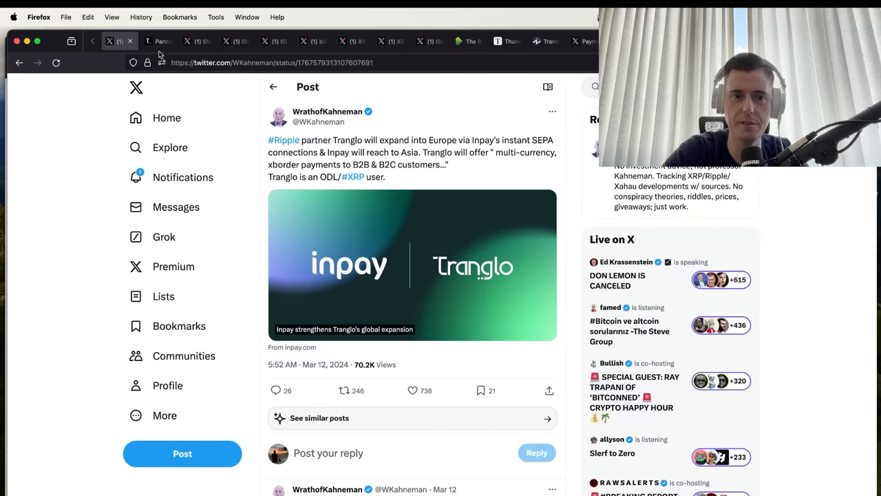
Scroll Tranglo's partnership page past the 1,300 banks, 100+ countries figures and partner logos
left_click(157, 41)
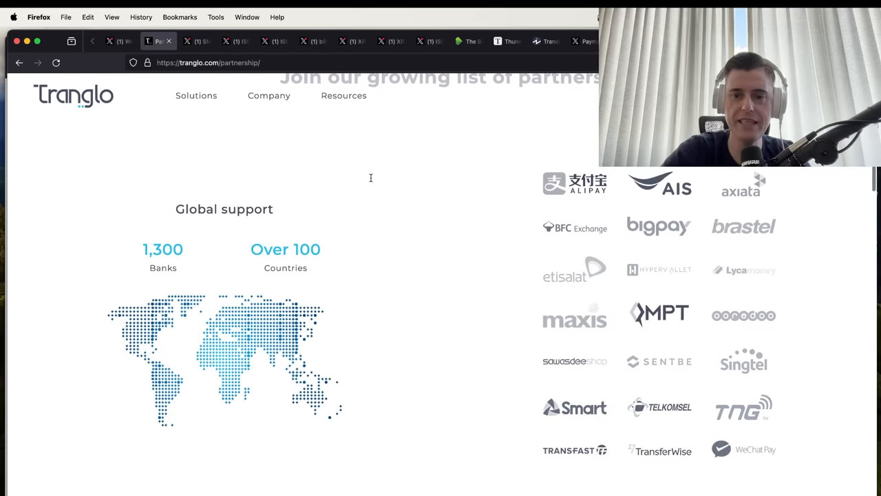
scroll("up", 3)
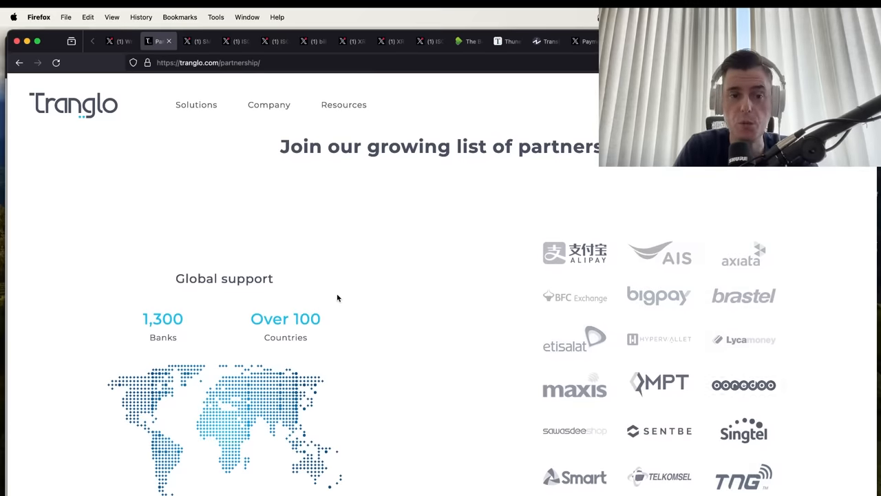
scroll("down", 3)
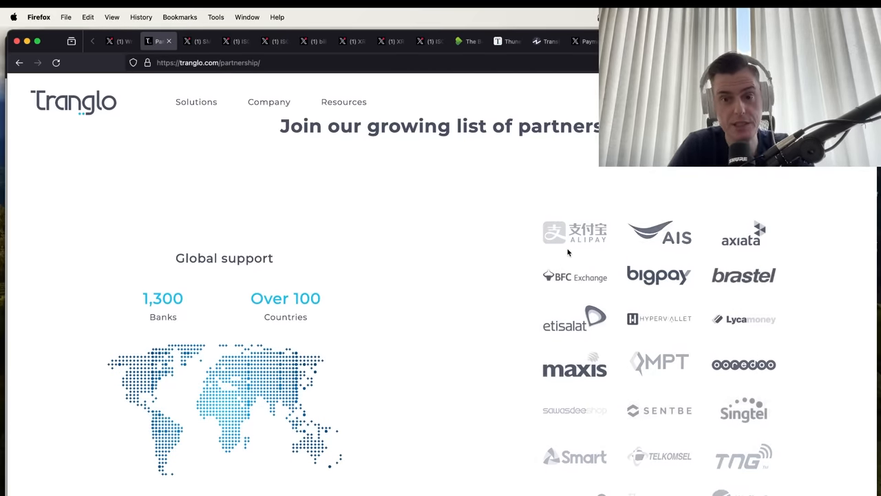
scroll("down", 3)
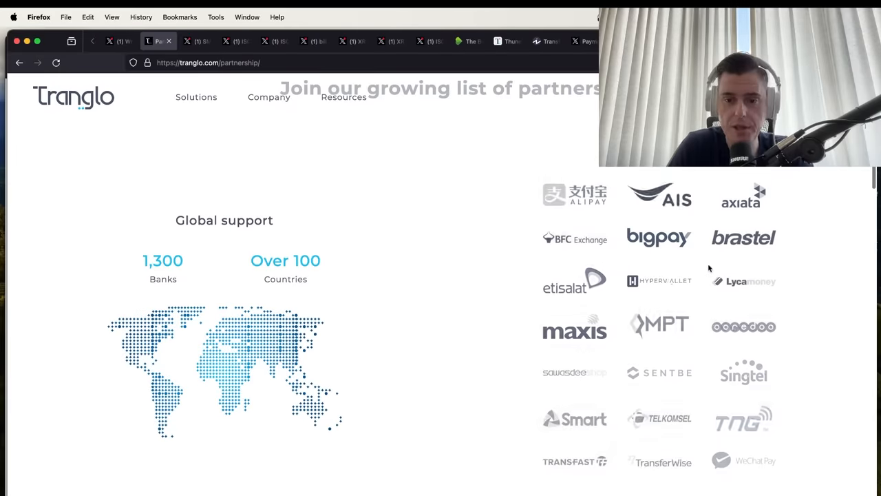
mouse_move(214, 284)
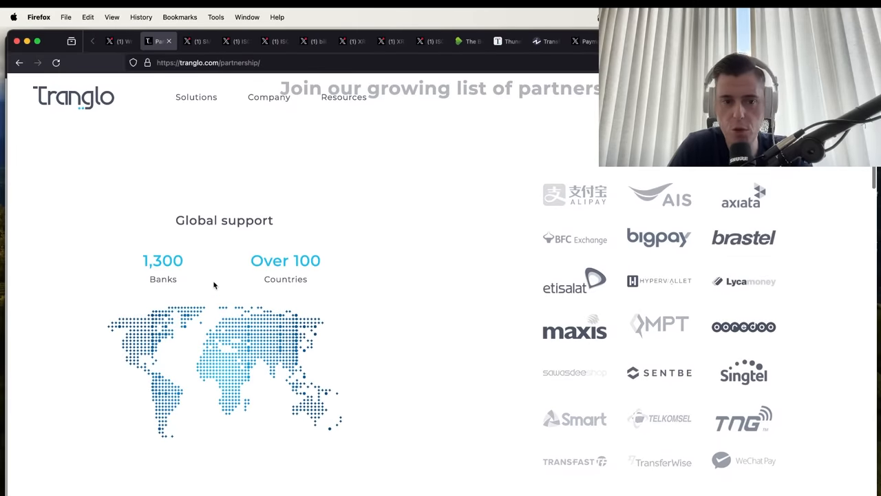
mouse_move(223, 284)
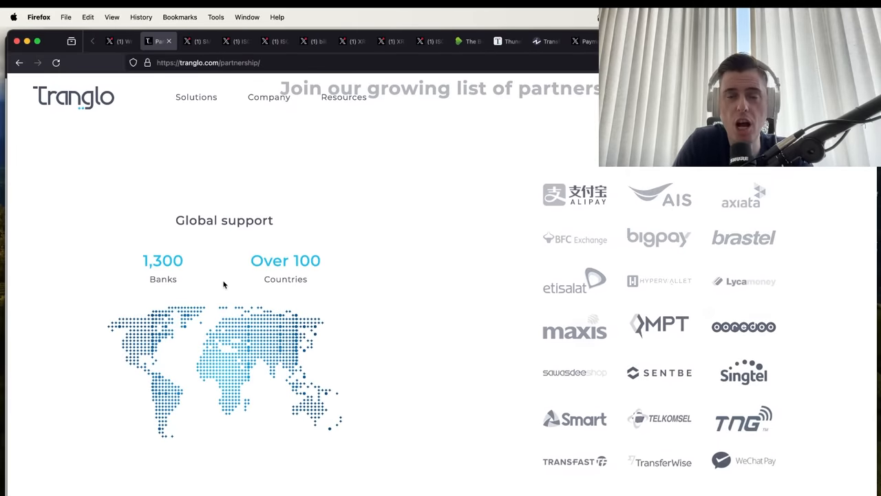
mouse_move(308, 351)
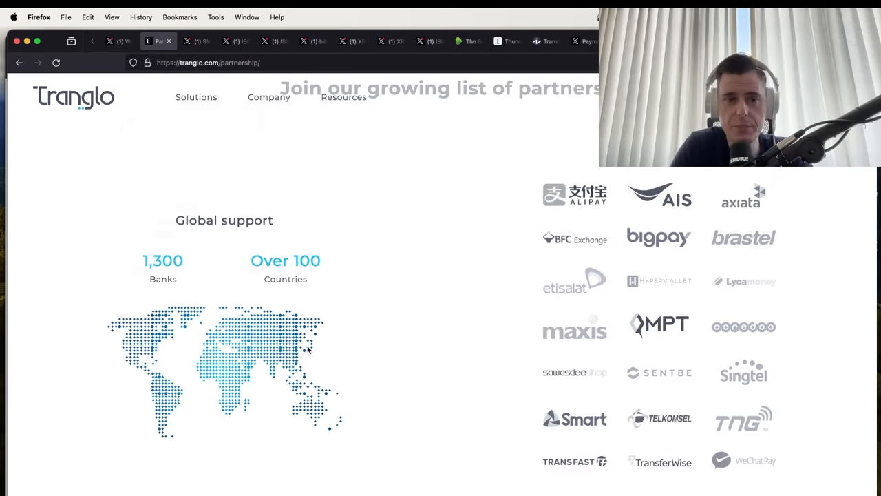
scroll("down", 3)
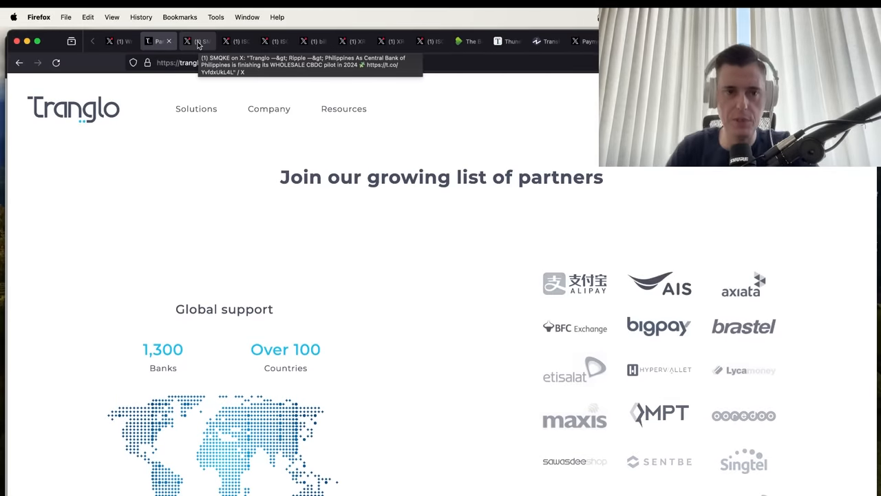
Read the SMQKE post on Tranglo integrating Ripple's cross-border payments
left_click(196, 41)
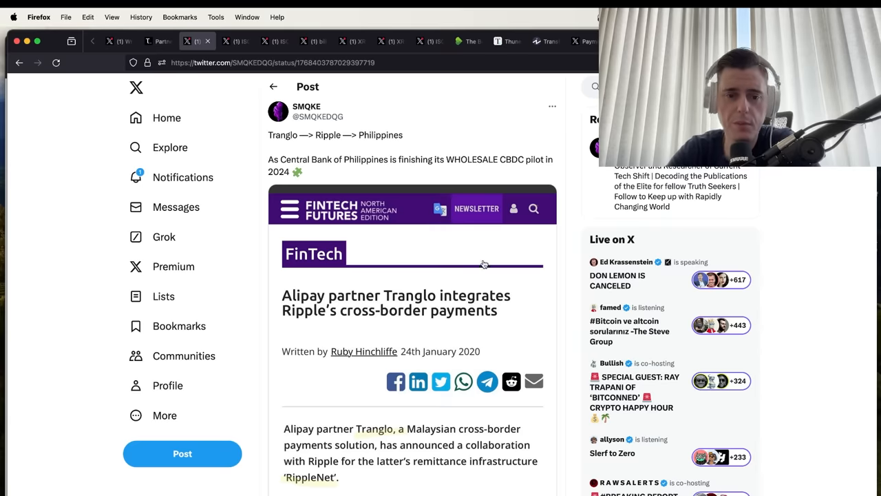
mouse_move(339, 339)
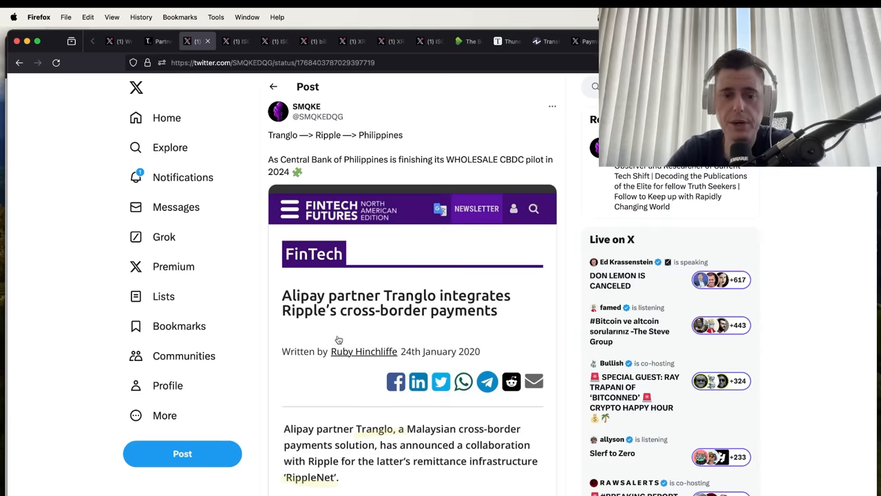
scroll("down", 3)
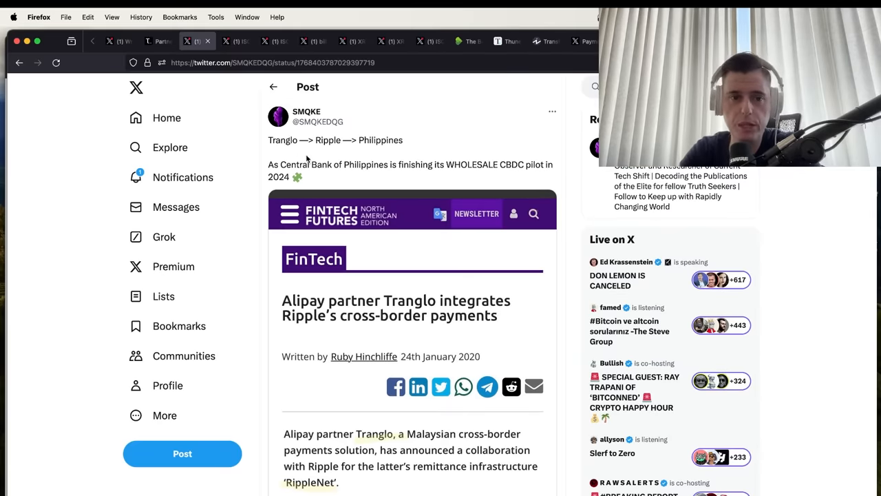
mouse_move(411, 153)
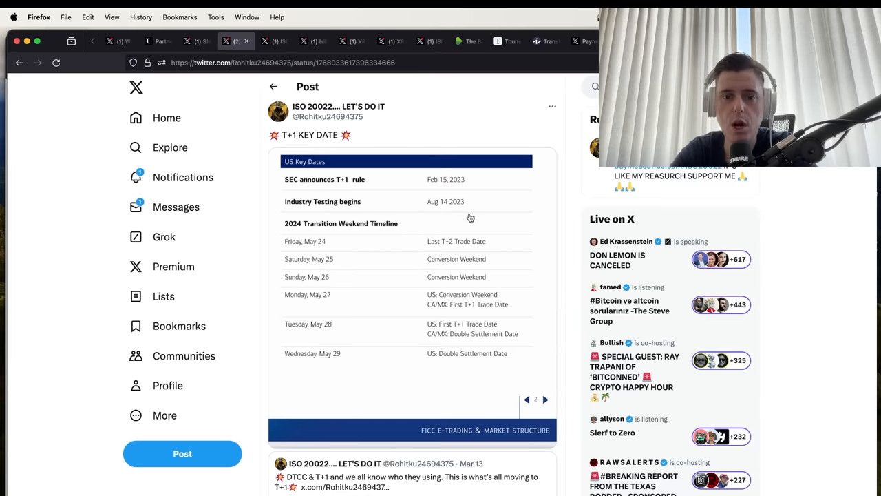
mouse_move(396, 262)
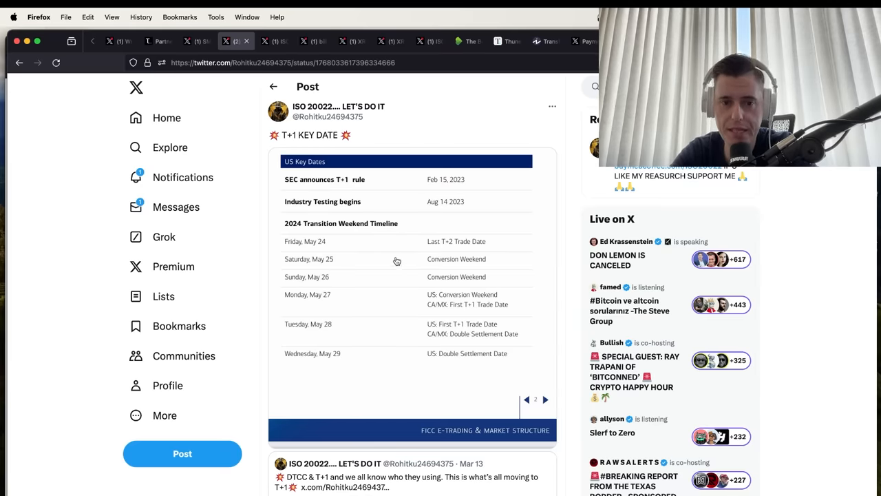
Enlarge the US Key Dates table image for the T+1 settlement transition
left_click(396, 260)
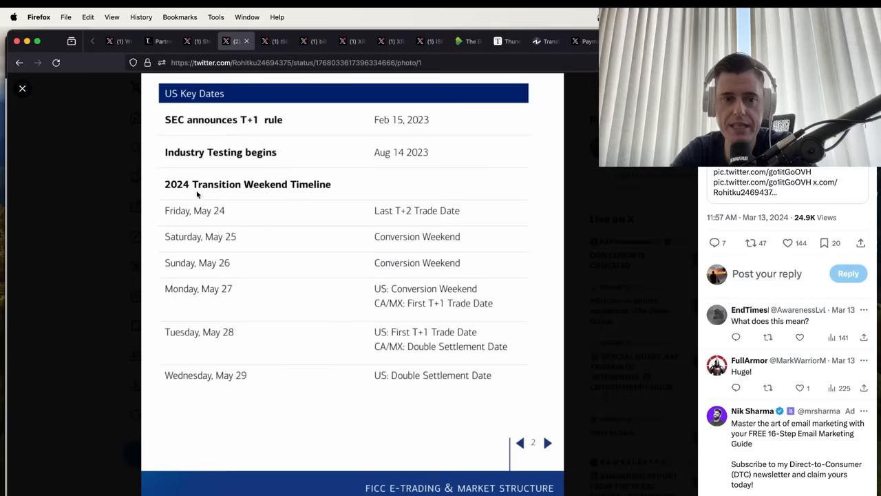
mouse_move(199, 223)
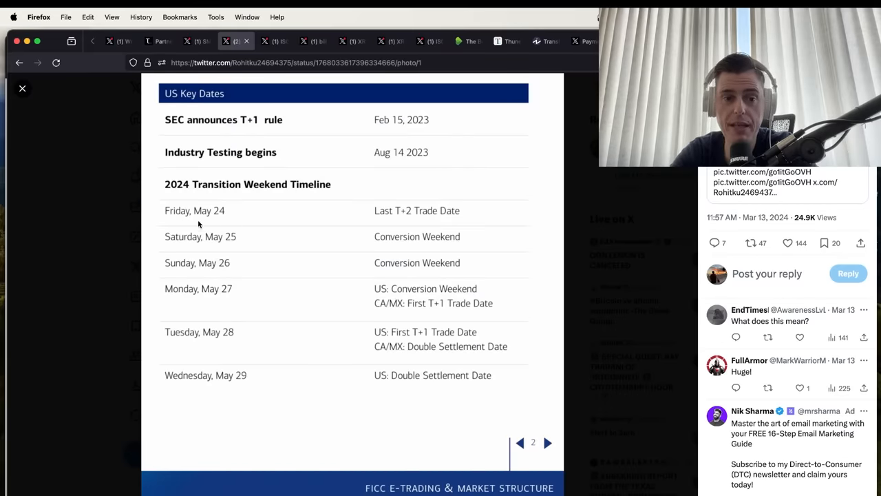
mouse_move(239, 241)
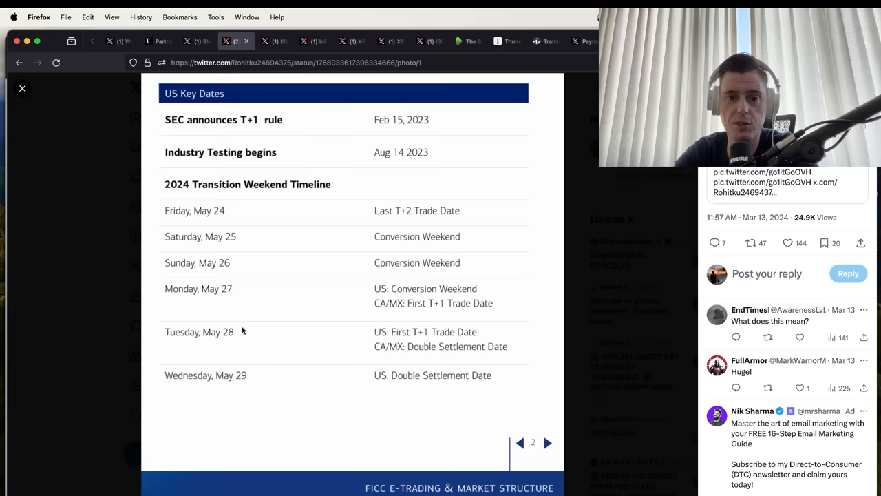
mouse_move(179, 228)
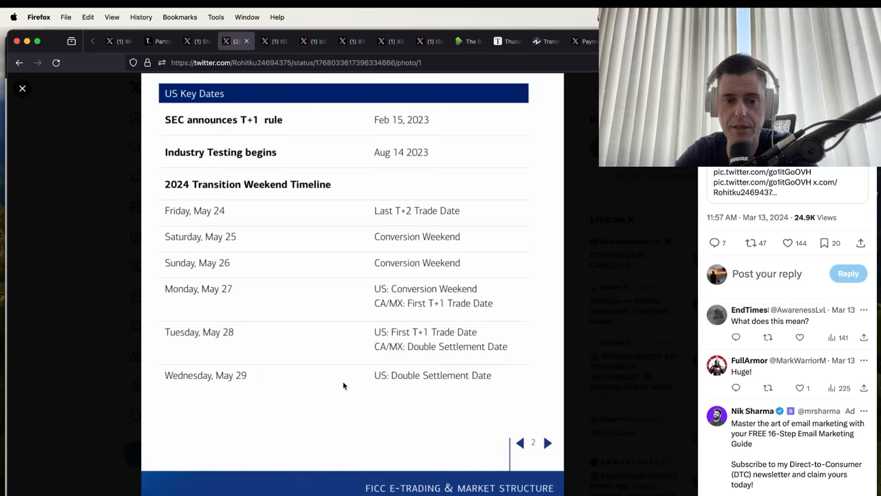
mouse_move(482, 396)
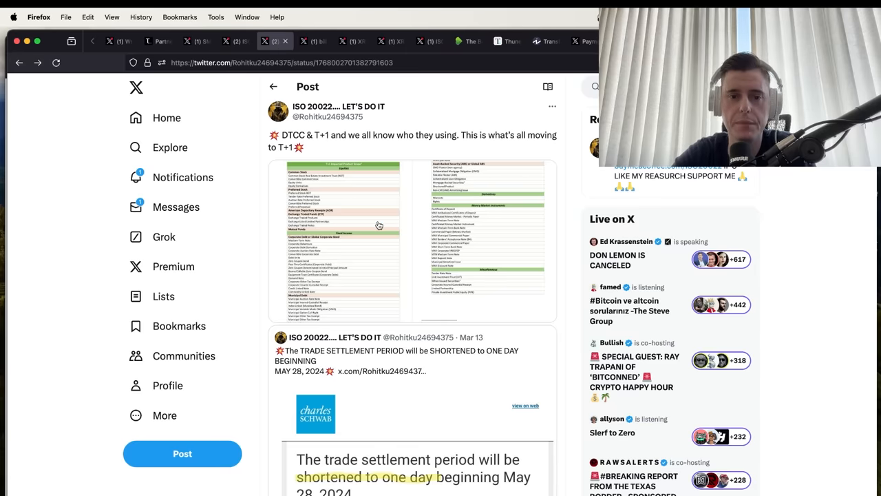
mouse_move(350, 143)
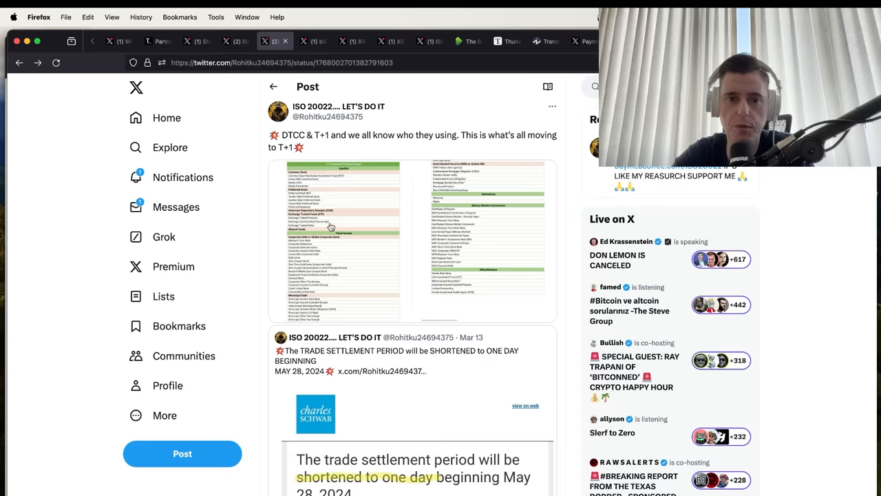
View both attached T+1 Impacted Product Scope tables full size and scroll through them
left_click(332, 227)
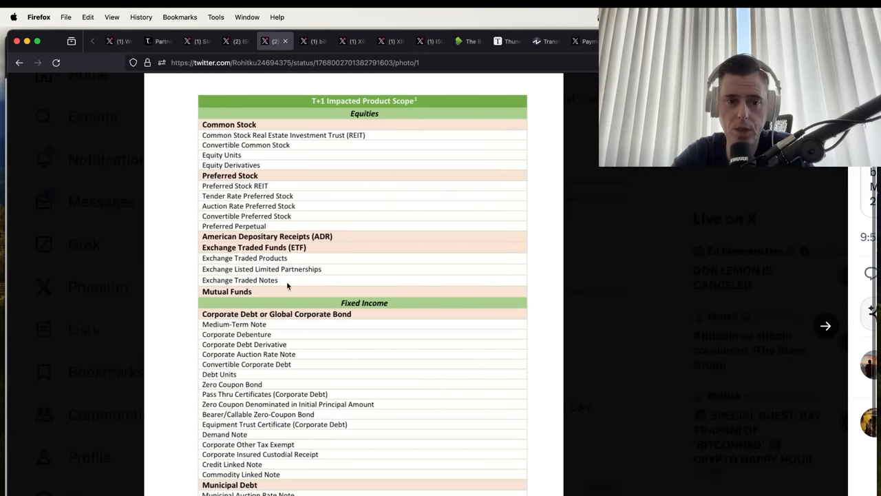
scroll("down", 3)
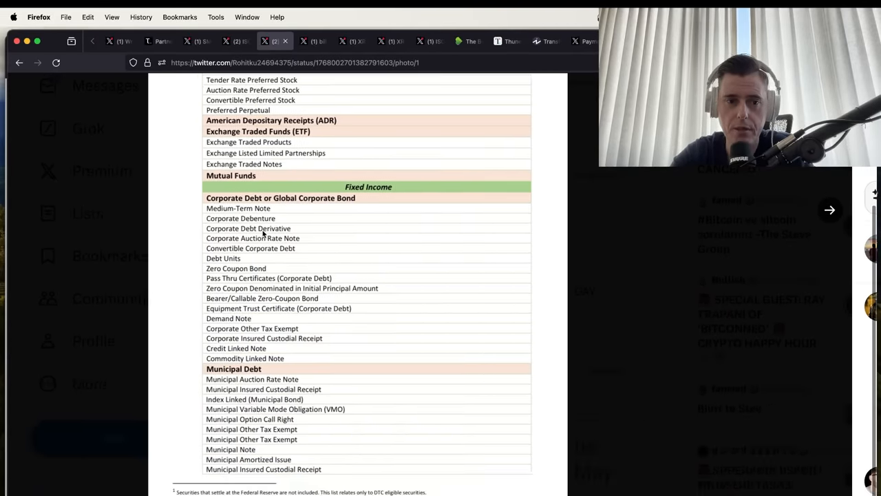
left_click(829, 210)
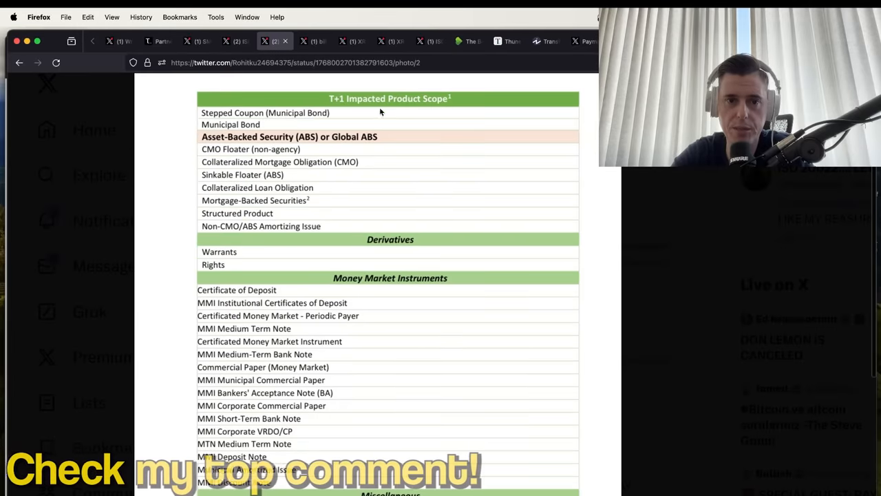
mouse_move(375, 142)
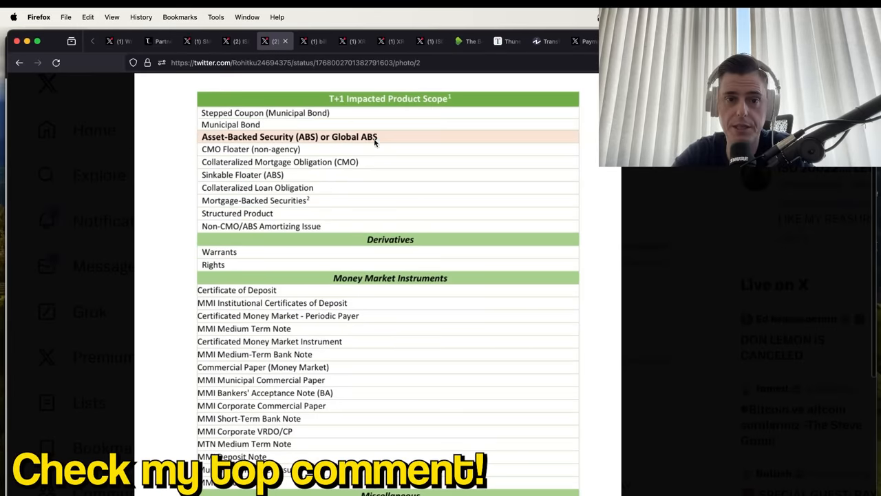
scroll("down", 3)
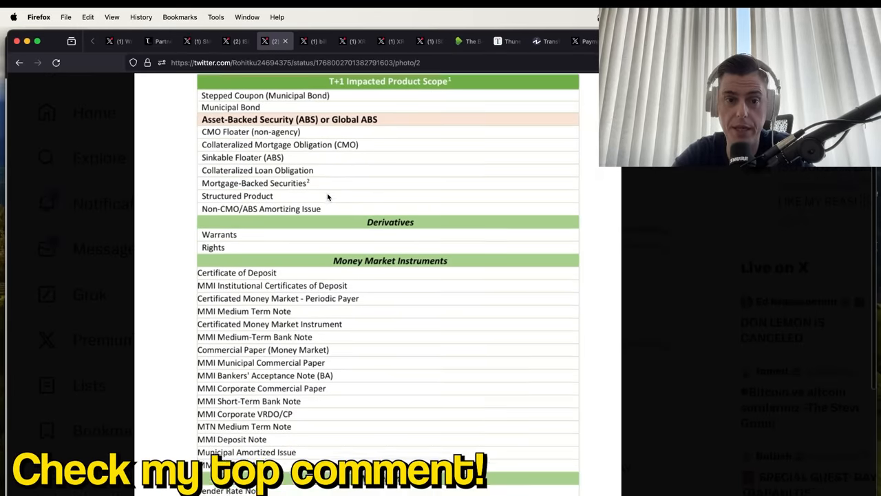
scroll("down", 3)
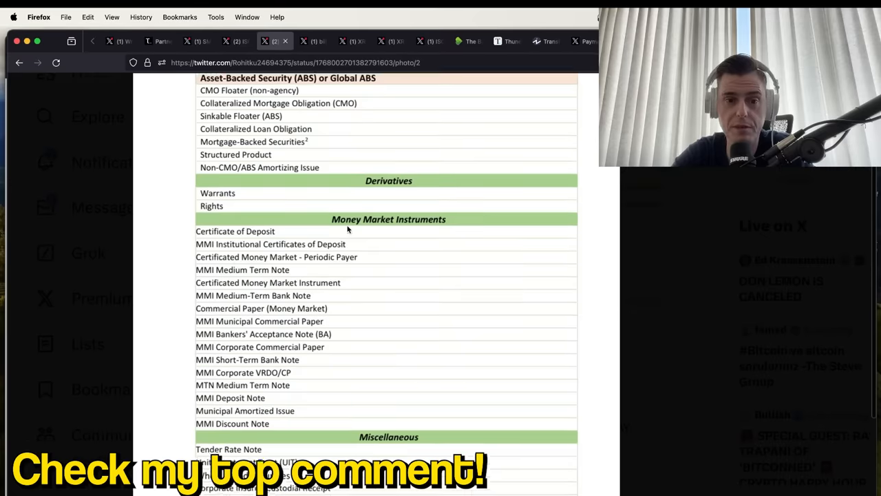
scroll("down", 3)
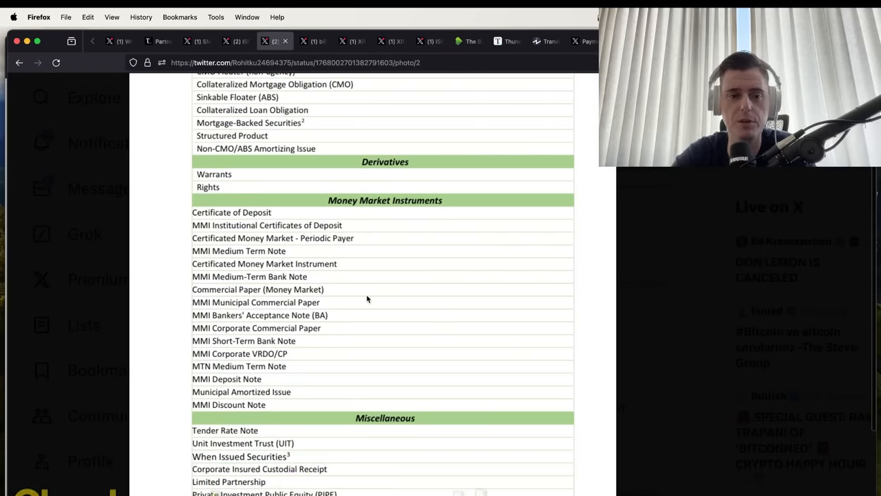
scroll("down", 3)
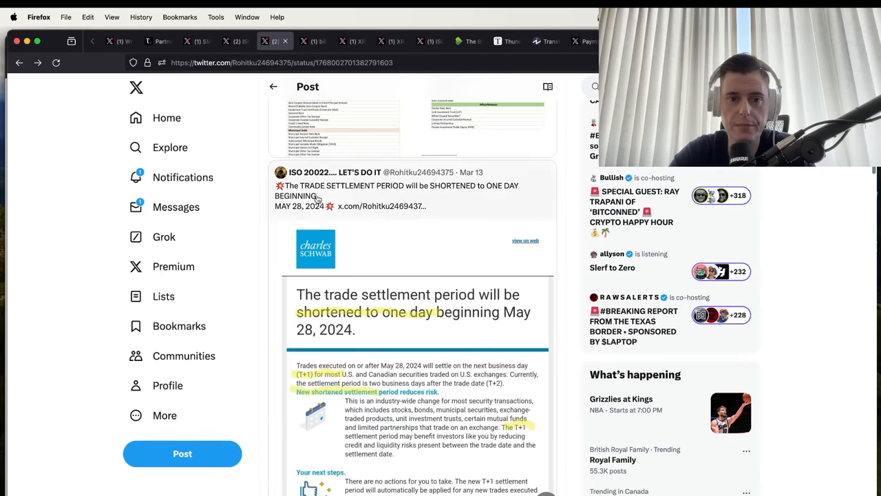
mouse_move(330, 226)
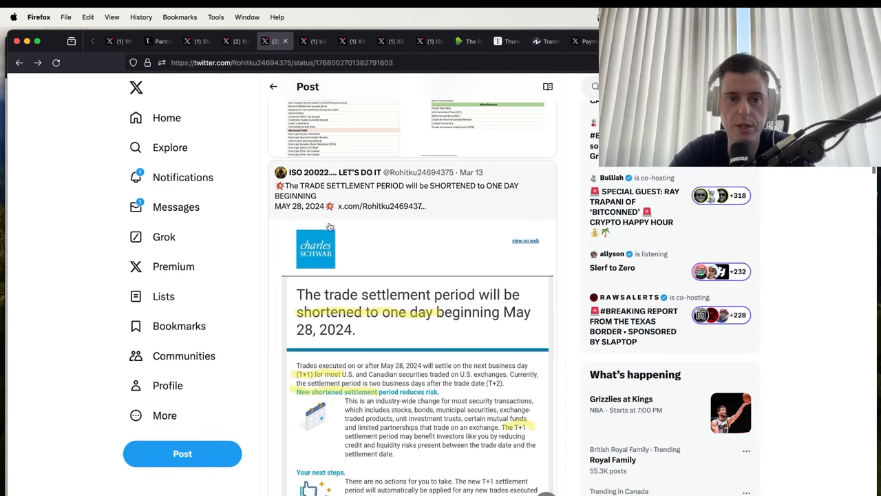
scroll("down", 3)
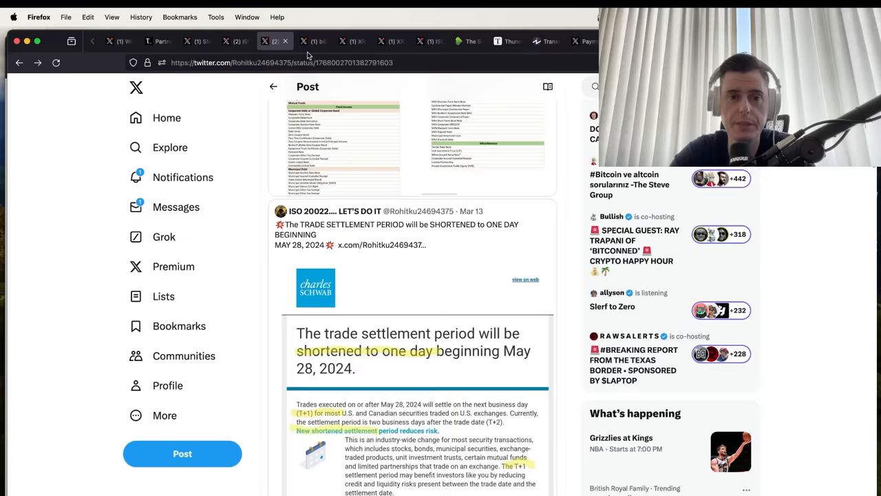
Read the reply thread about banks using XRP in ODL via Tranglo and its quoted post
left_click(309, 42)
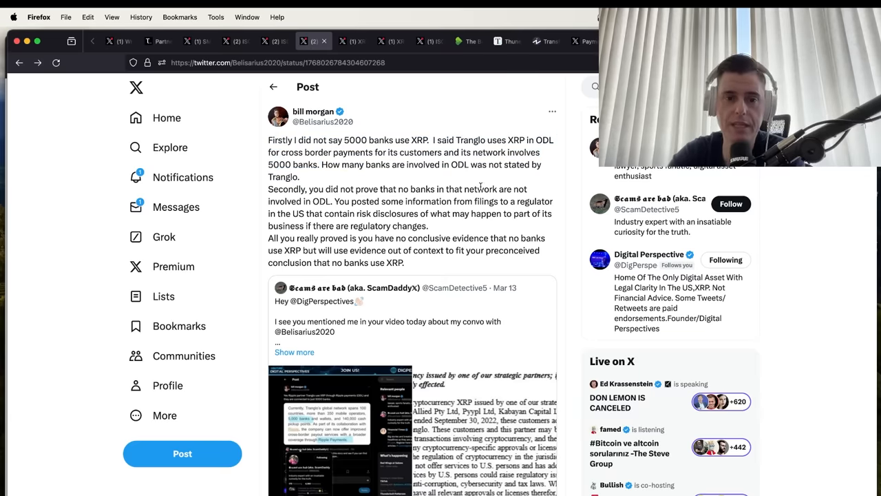
scroll("down", 3)
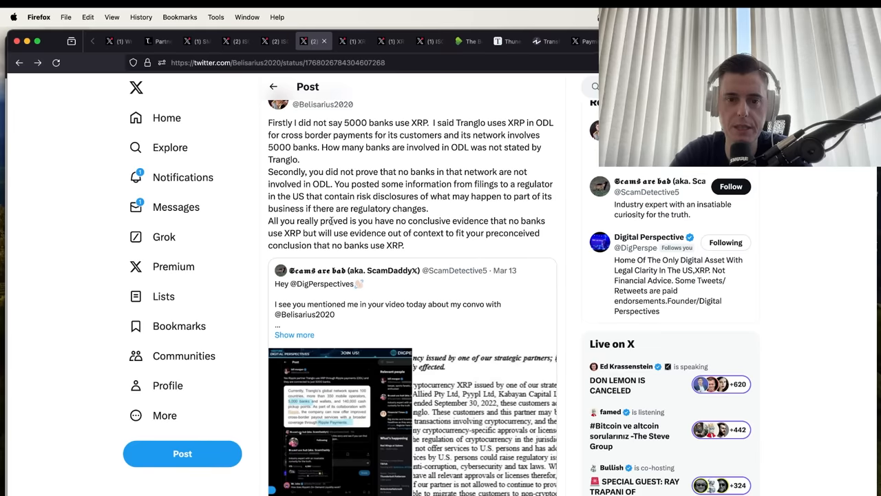
scroll("down", 3)
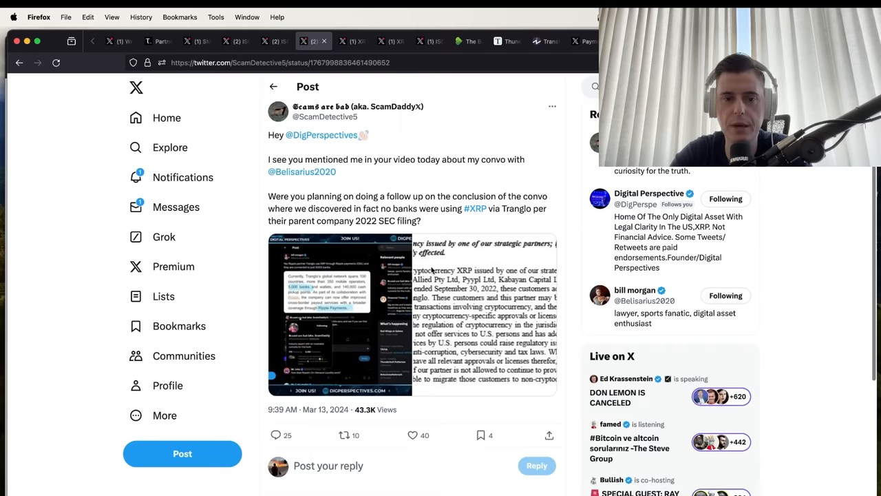
left_click(272, 86)
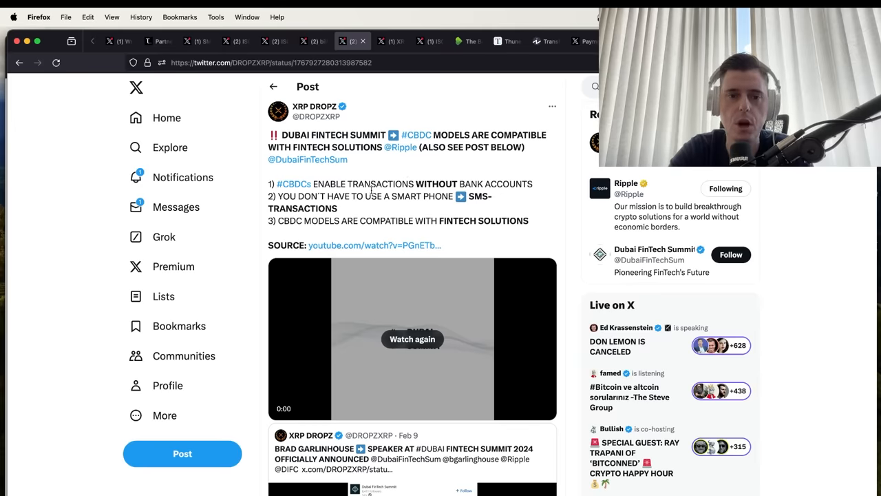
Replay the Dubai FinTech Summit clip on CBDC models being compatible with fintech solutions
left_click(412, 338)
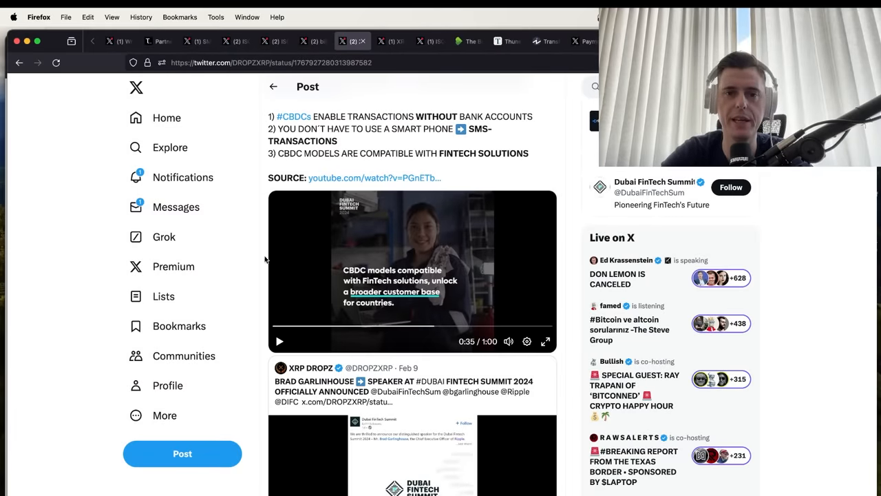
scroll("down", 3)
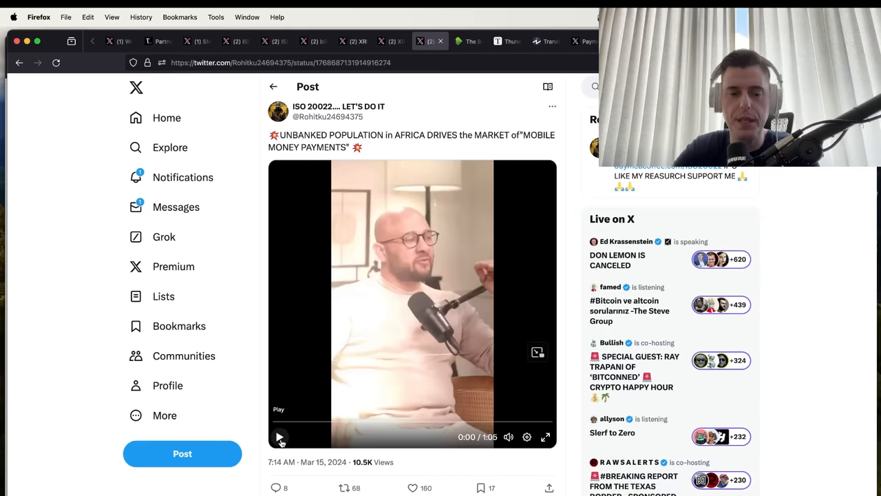
Play the video clip on Africa's unbanked population driving mobile money payments
left_click(545, 438)
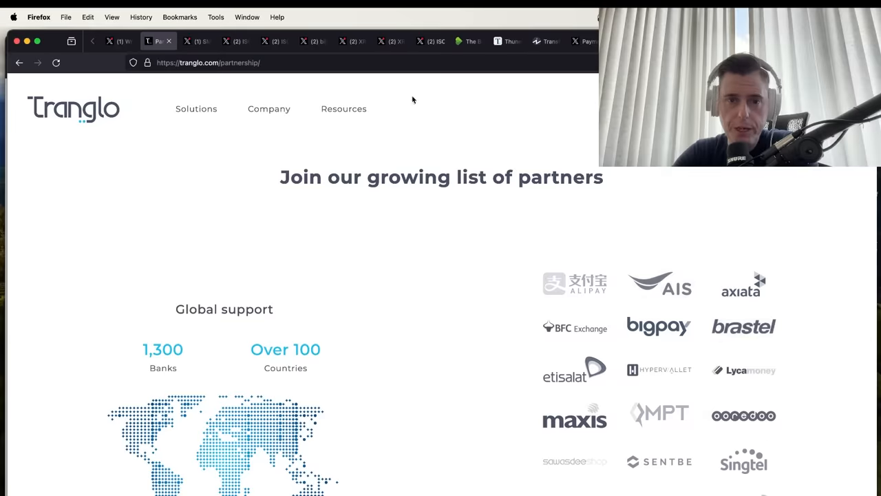
Scroll the Thunes homepage down to its customer logos such as MoneyGram, Remitly and M-Pesa
left_click(465, 41)
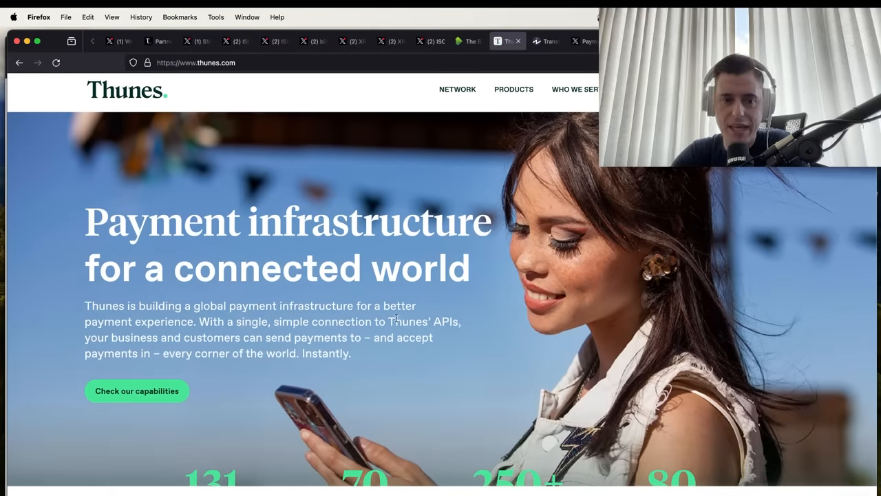
scroll("down", 3)
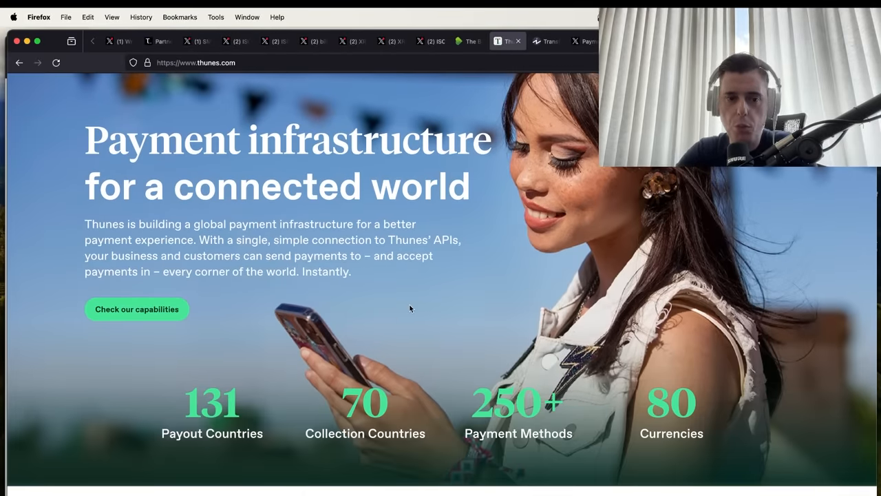
scroll("down", 3)
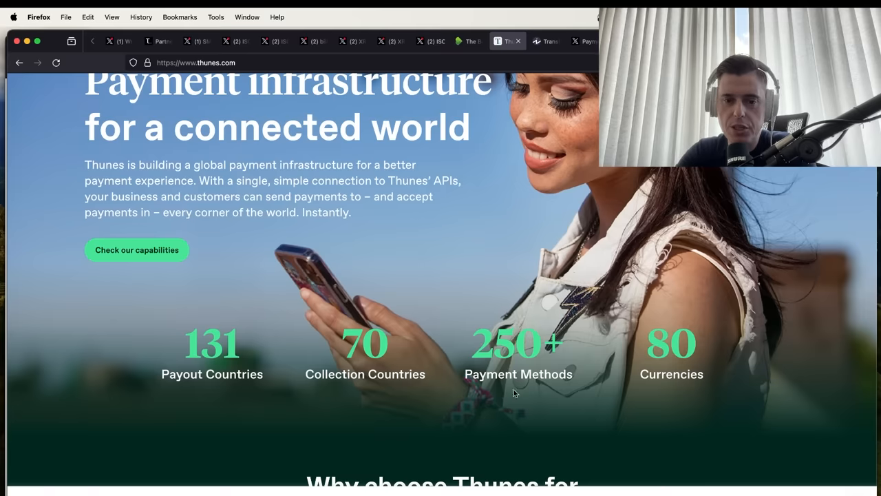
scroll("down", 3)
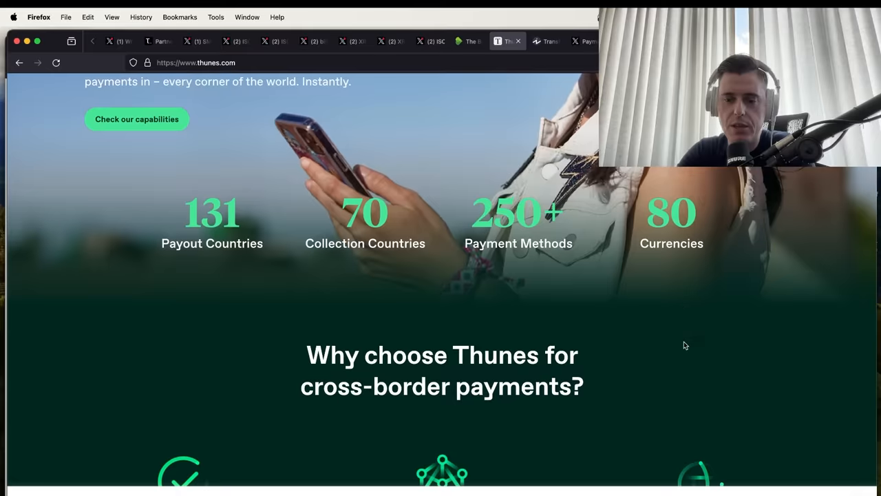
scroll("down", 3)
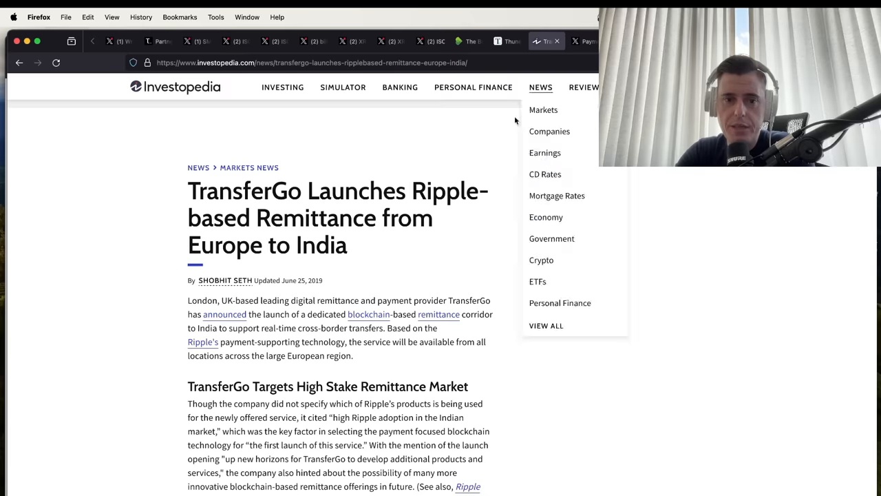
mouse_move(216, 265)
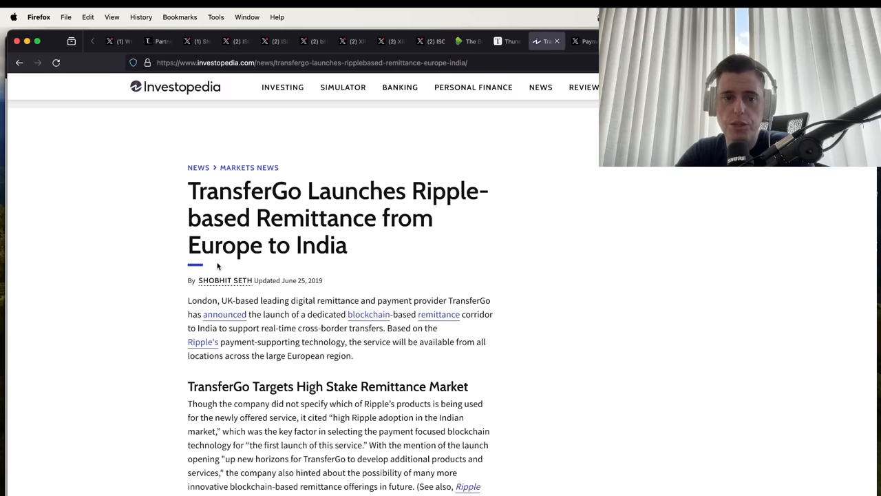
mouse_move(374, 263)
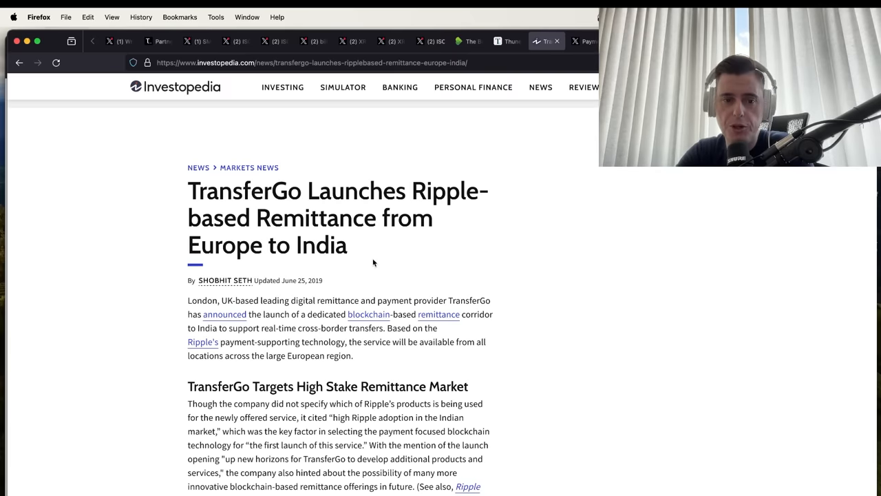
Flip between the best money transfer apps to Africa article, Thunes who-we-serve section and the SEPA changeover post
left_click(466, 41)
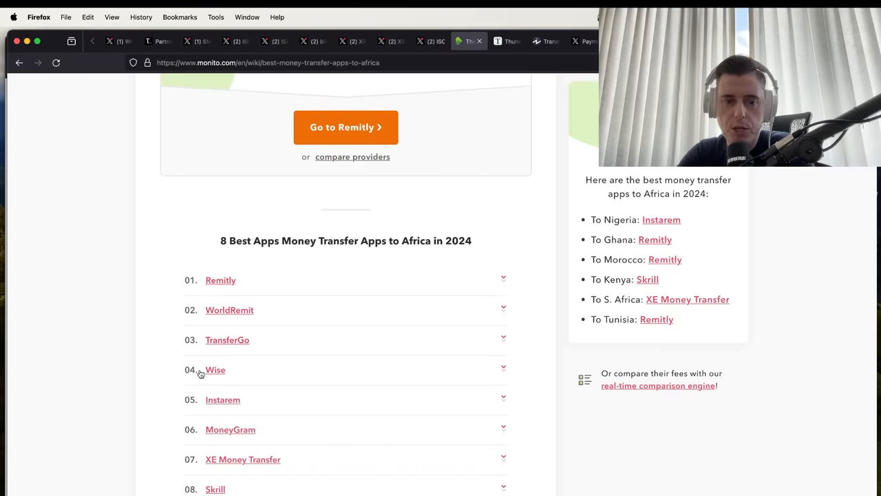
mouse_move(250, 419)
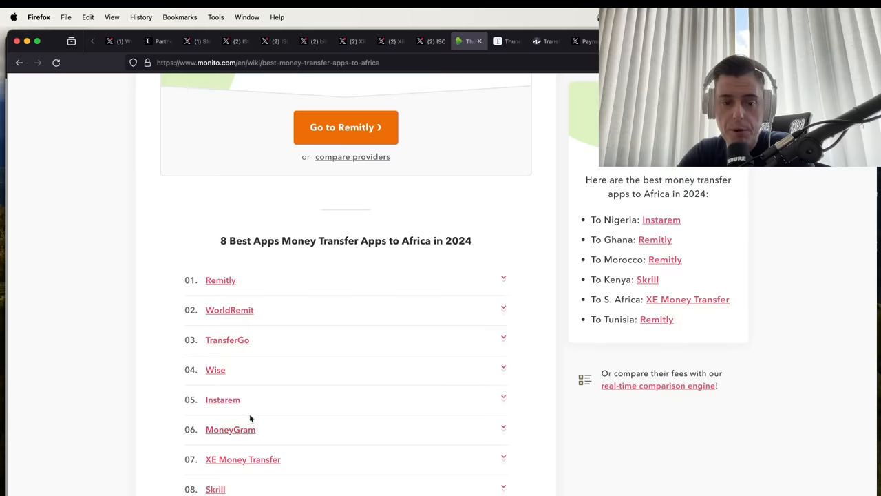
left_click(505, 41)
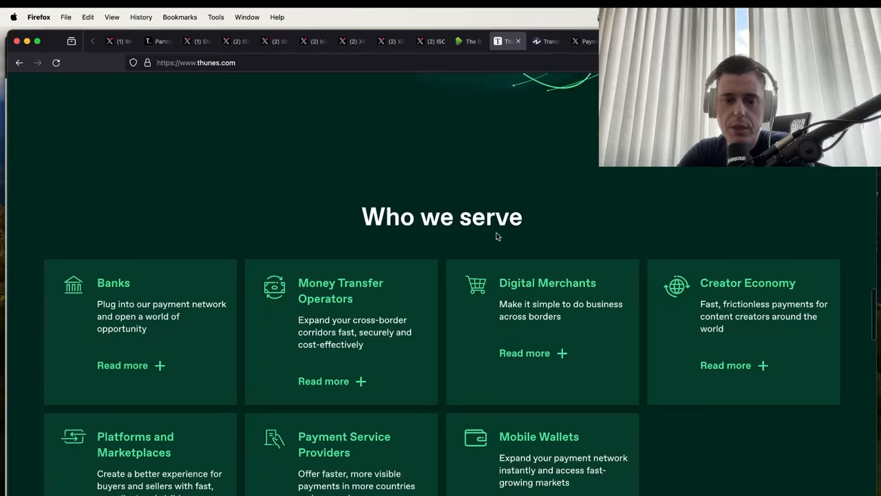
scroll("down", 3)
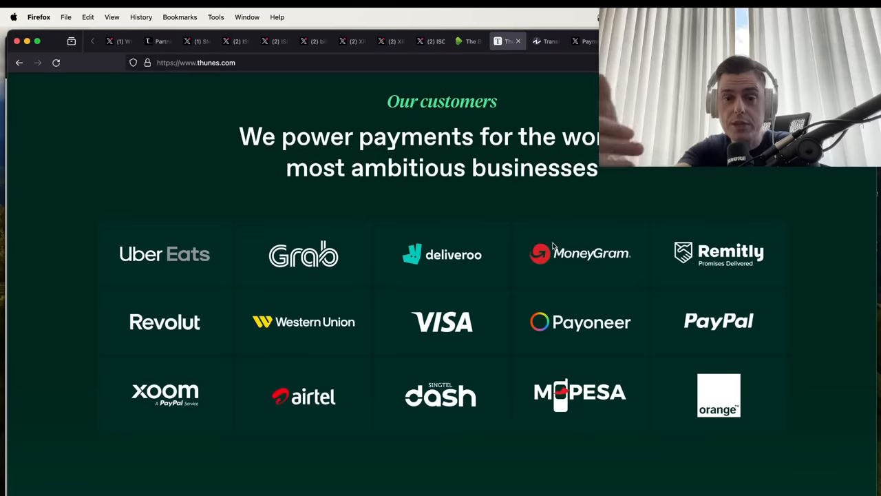
mouse_move(518, 242)
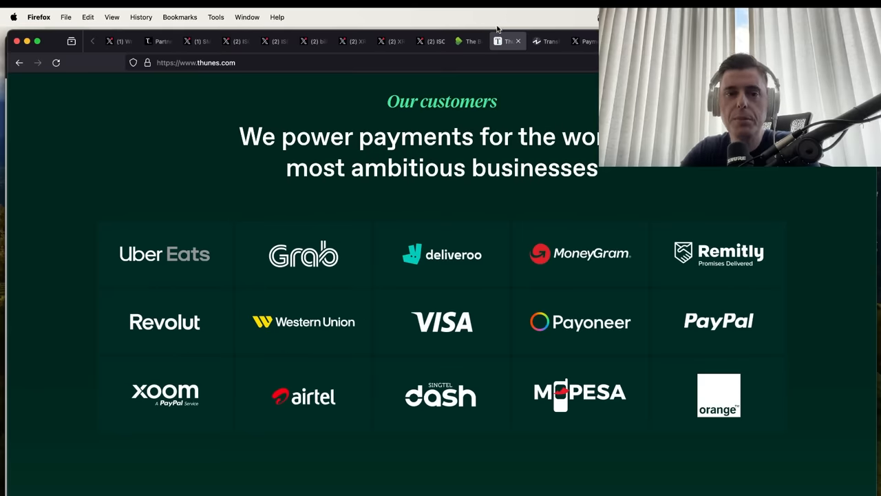
left_click(466, 42)
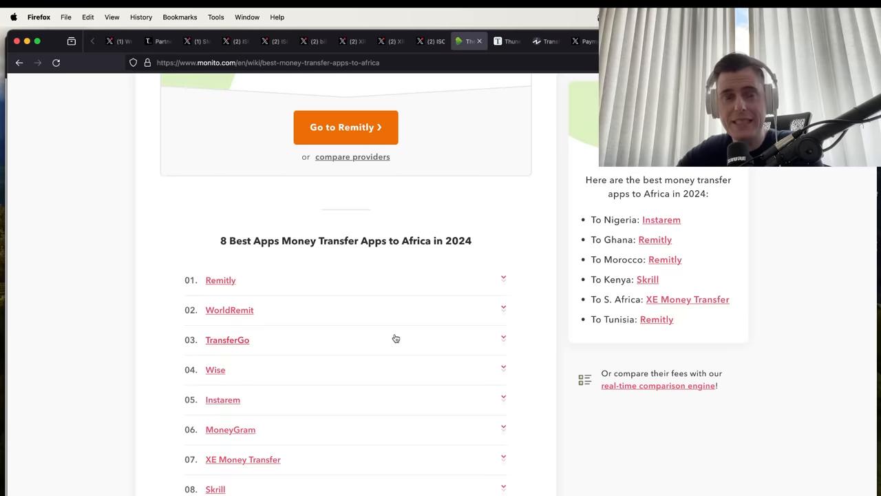
left_click(507, 42)
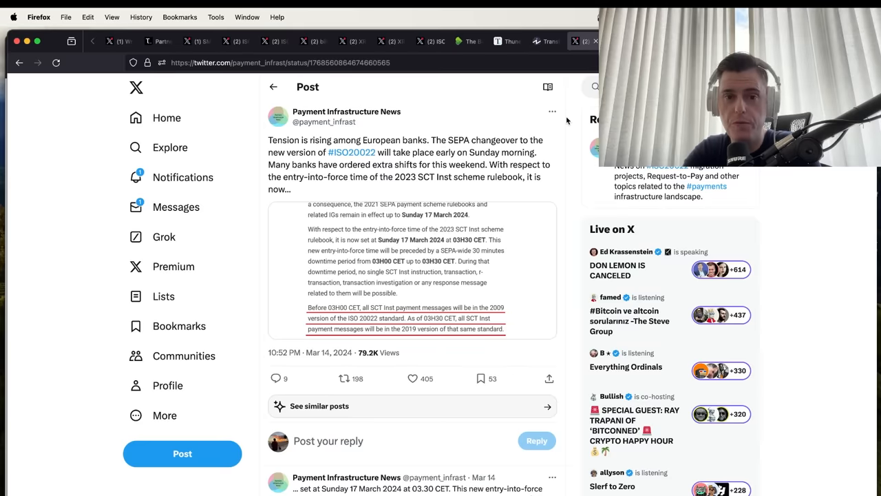
mouse_move(493, 193)
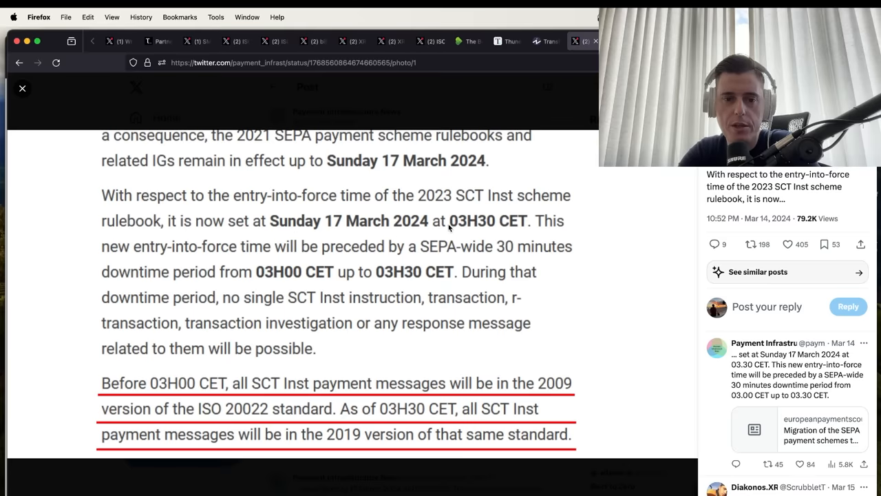
mouse_move(88, 120)
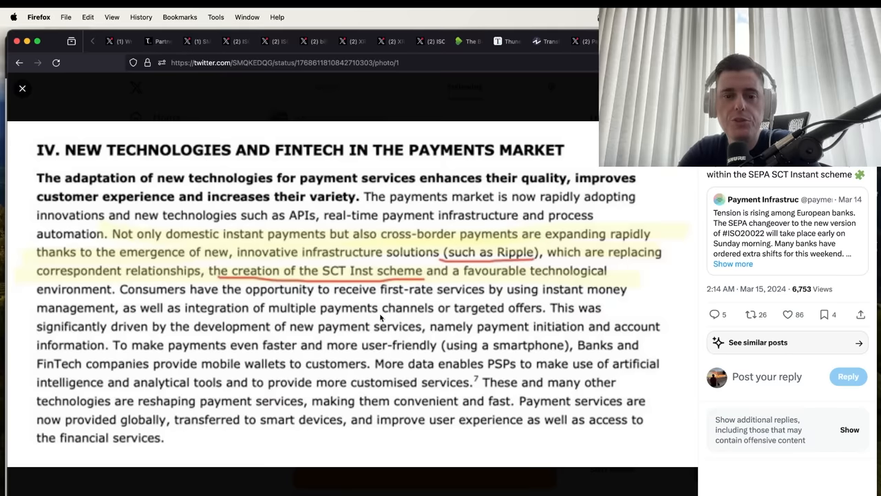
mouse_move(415, 326)
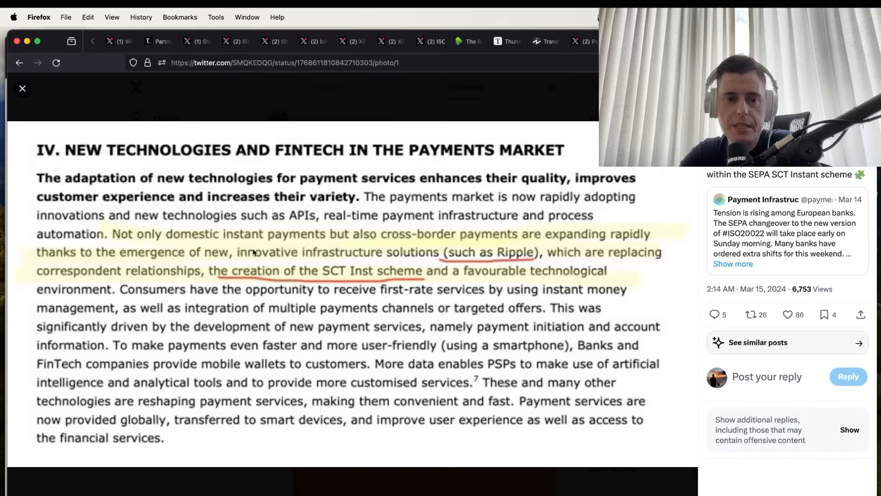
mouse_move(614, 254)
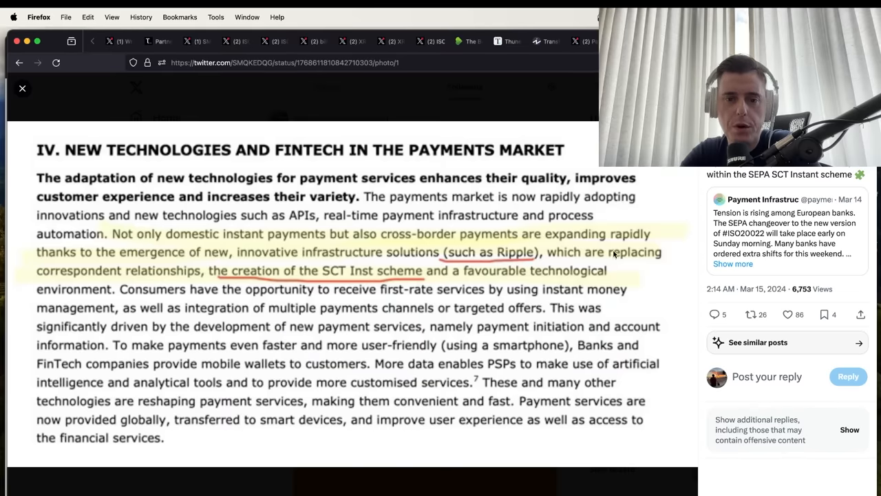
mouse_move(219, 270)
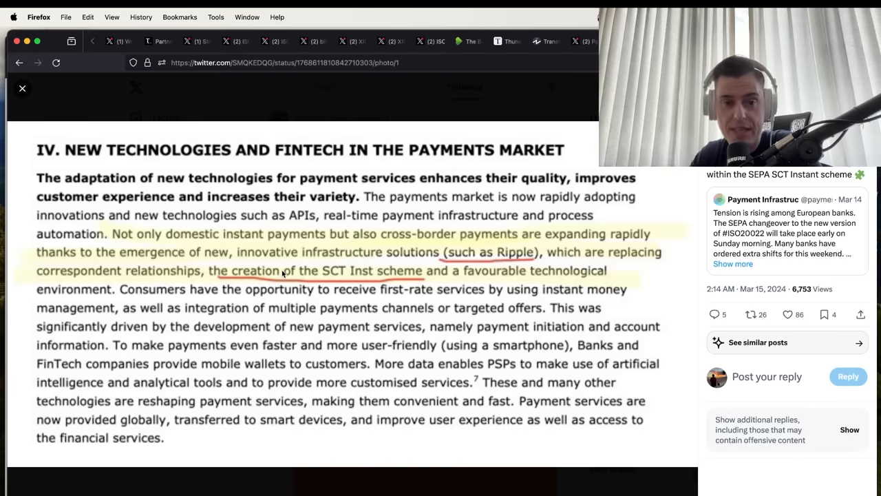
mouse_move(405, 283)
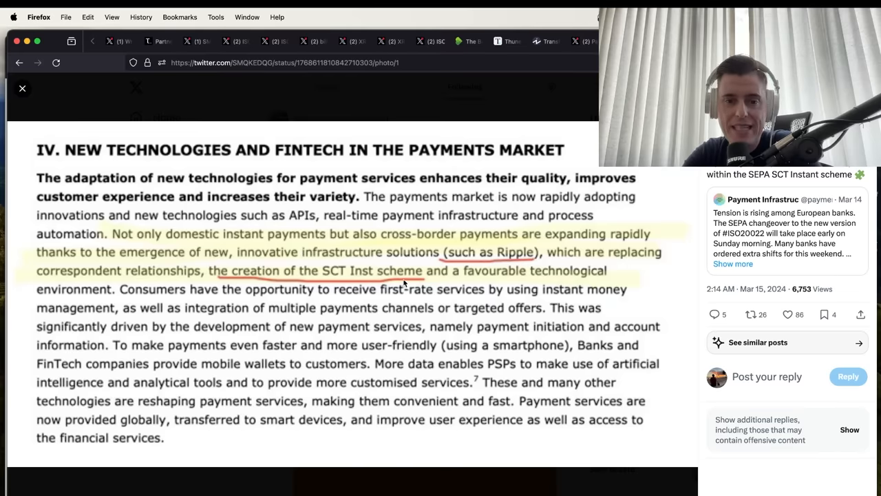
mouse_move(91, 302)
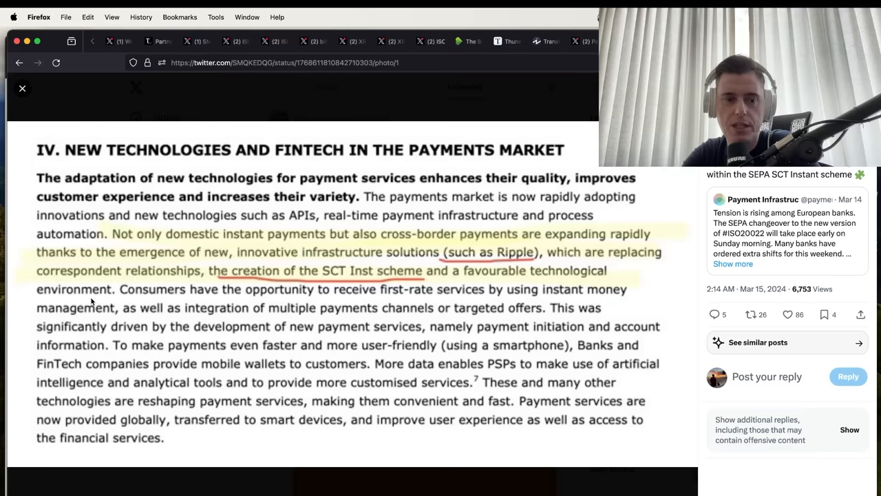
mouse_move(199, 318)
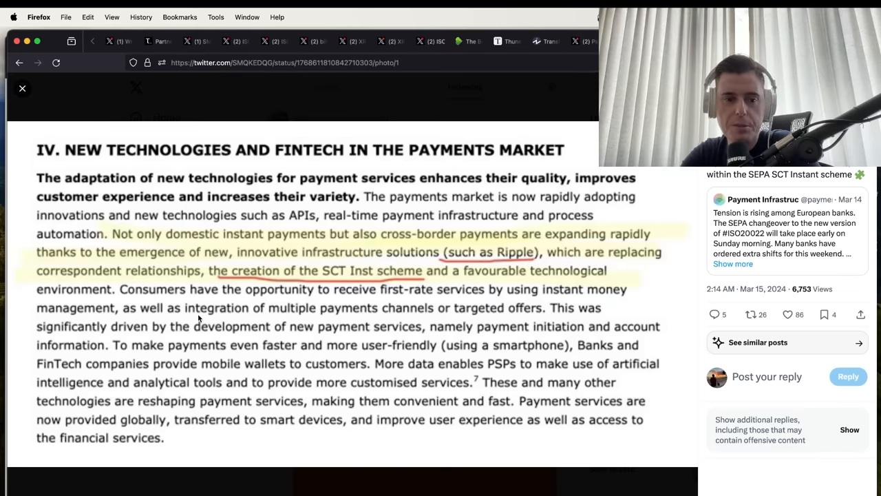
mouse_move(507, 289)
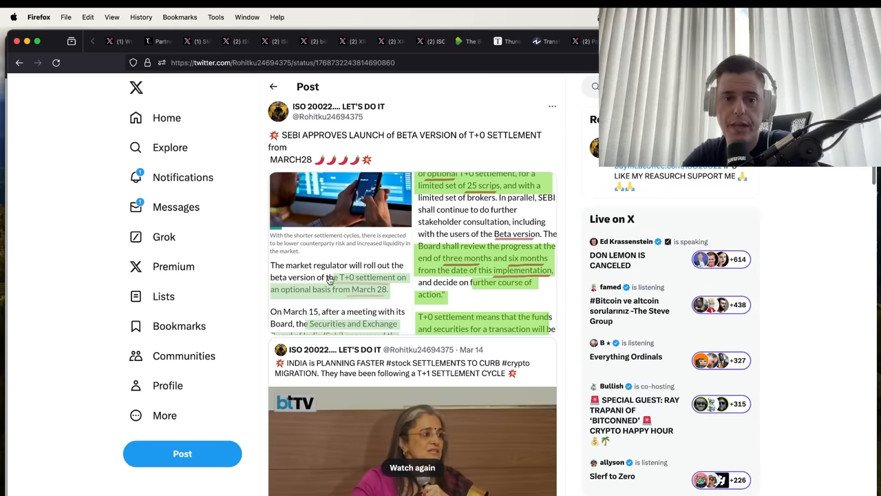
Play the 707Crypto clip of the FCA saying XRP has utility and exchange token attributes
left_click(341, 199)
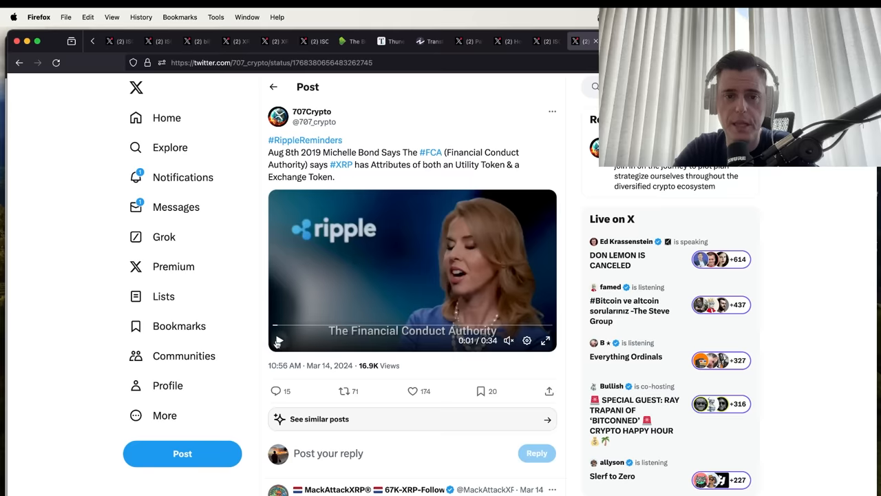
left_click(278, 342)
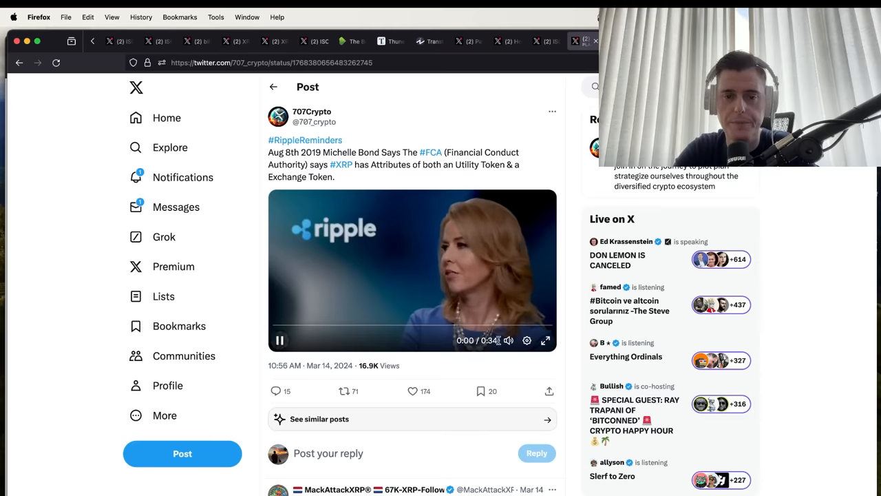
left_click(545, 340)
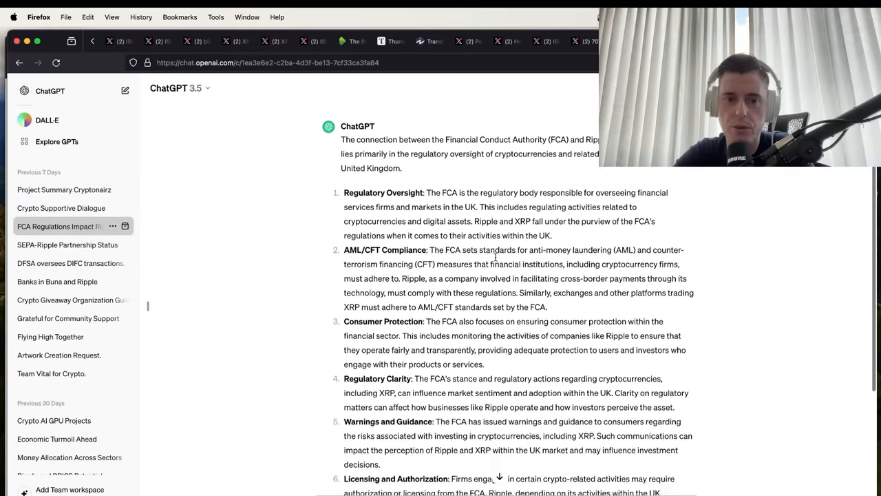
Scroll through the ChatGPT answer on the FCA's connection to Ripple and XRP
scroll("down", 3)
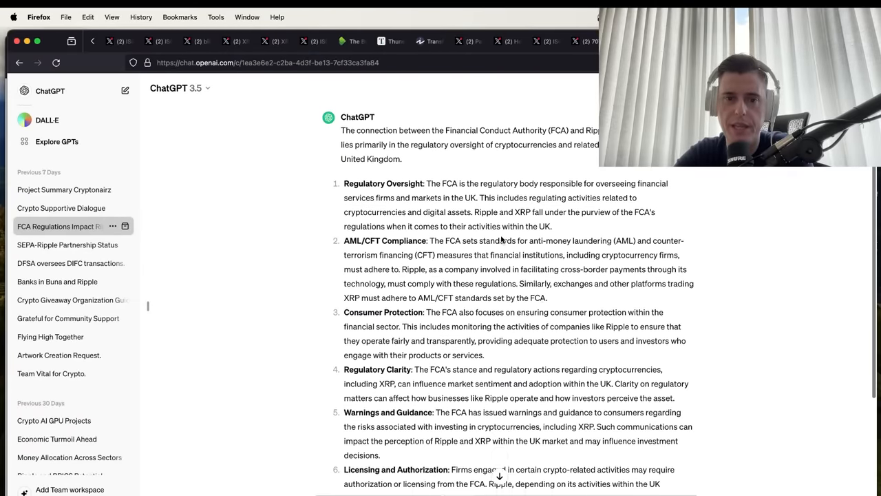
scroll("down", 3)
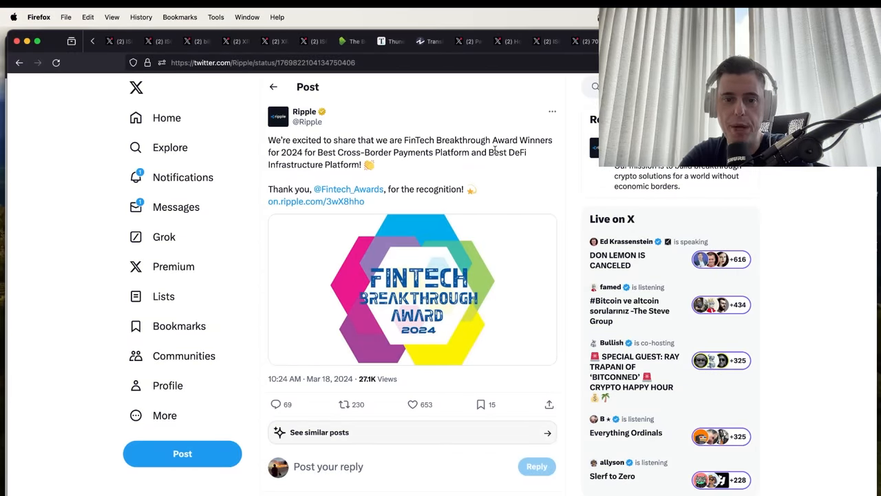
mouse_move(351, 161)
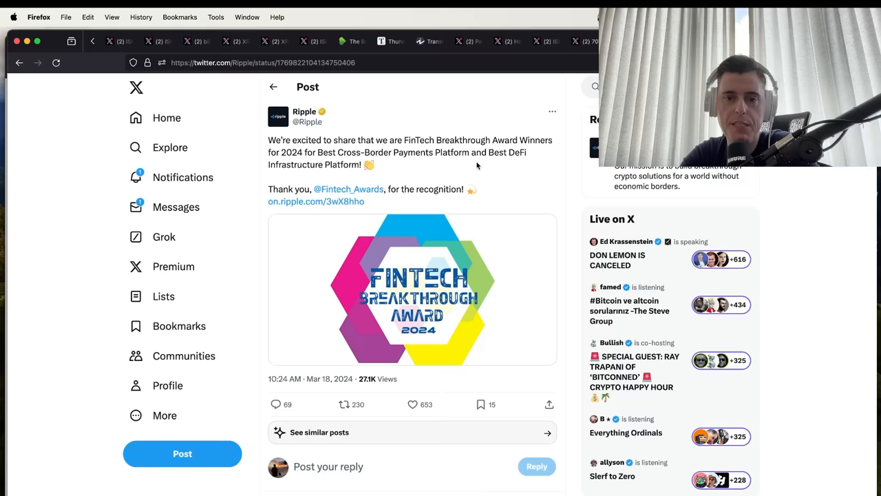
mouse_move(422, 251)
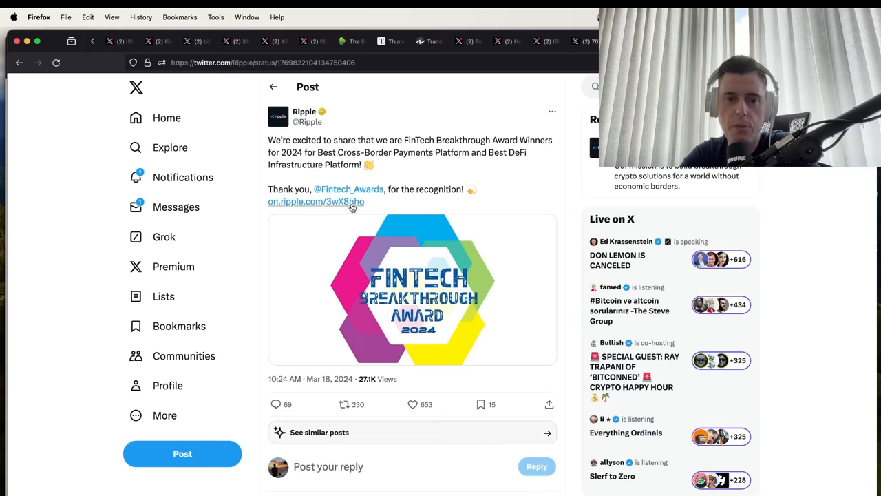
Follow the on.ripple.com award link and scroll through the FinTech Breakthrough 2024 winners page
left_click(314, 201)
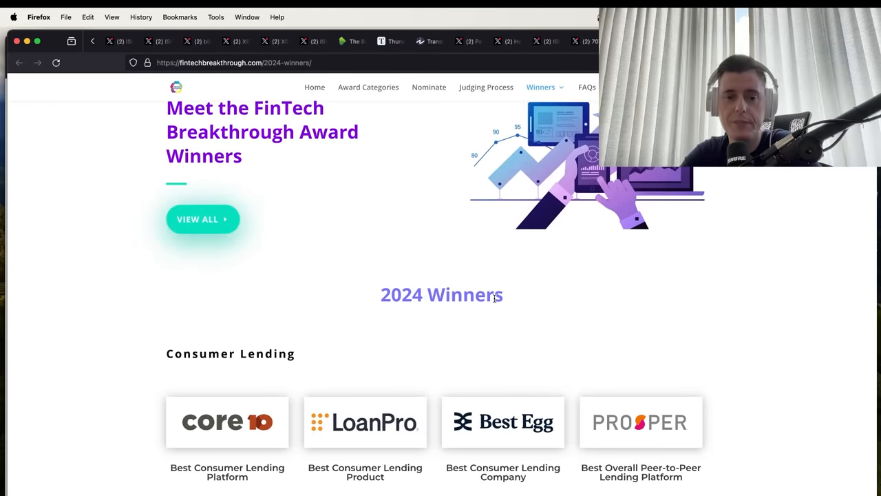
scroll("down", 3)
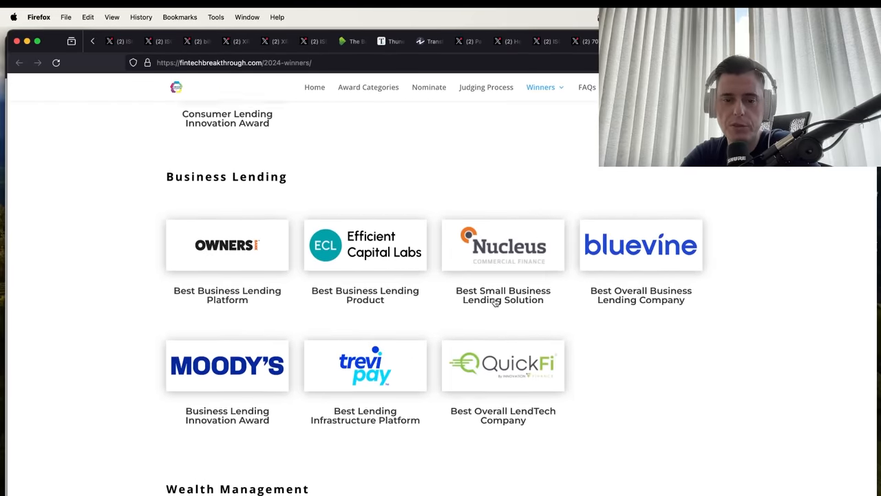
scroll("down", 3)
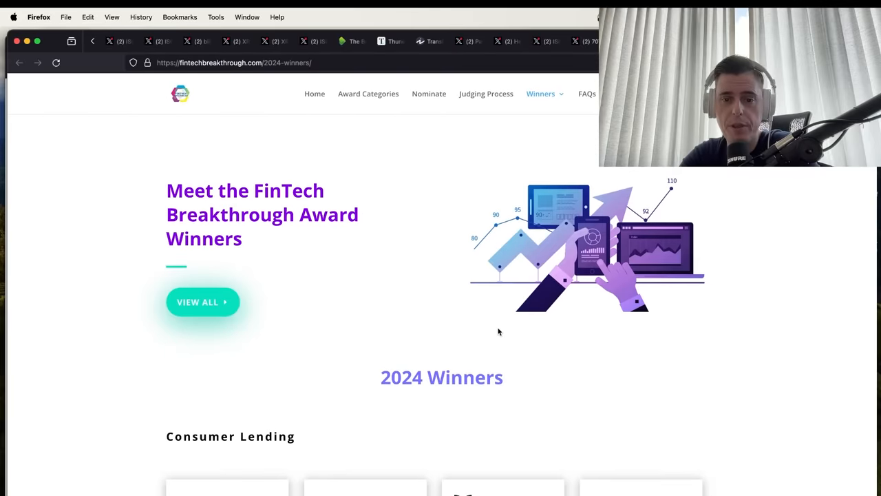
scroll("down", 3)
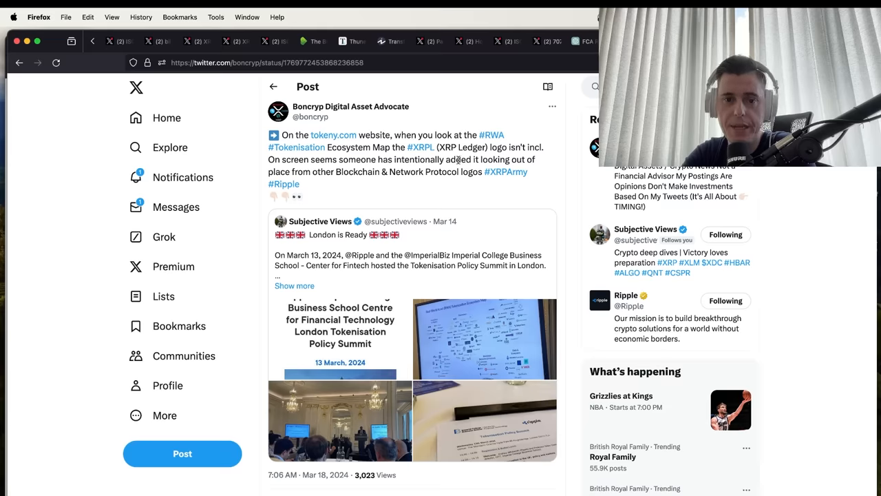
mouse_move(408, 184)
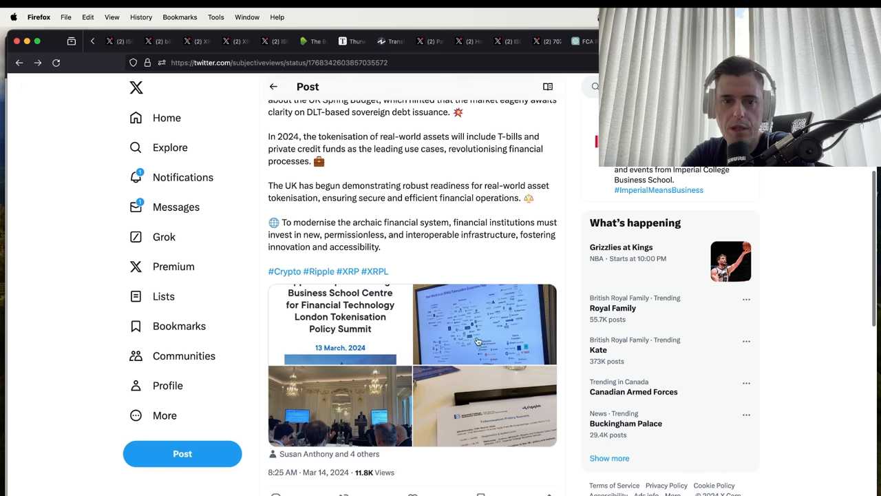
View the quoted Subjective Views post about the London Tokenisation Policy Summit
left_click(481, 323)
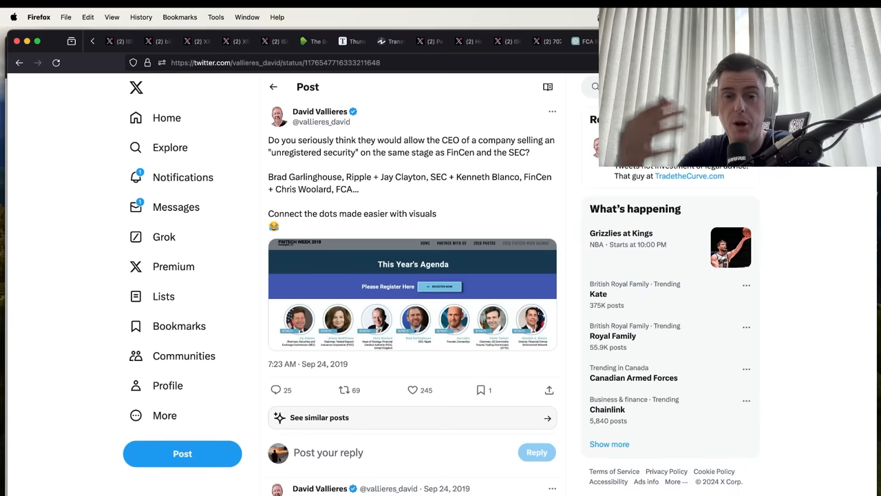
mouse_move(551, 204)
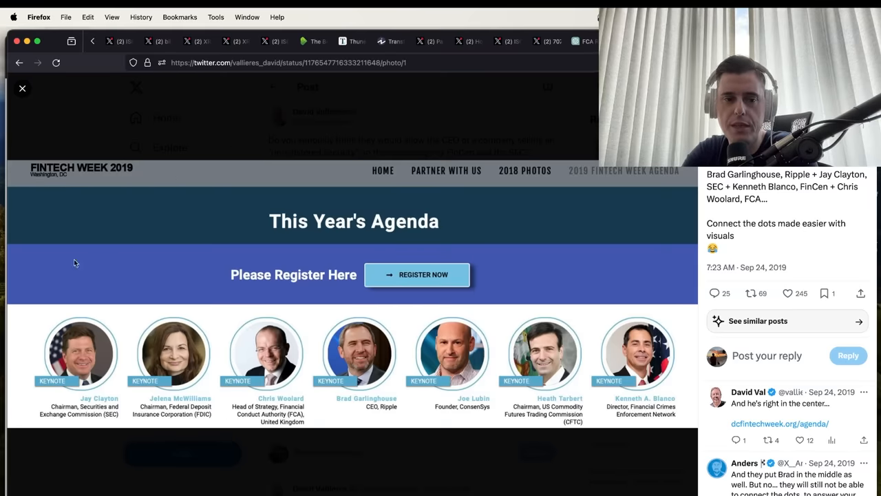
mouse_move(313, 396)
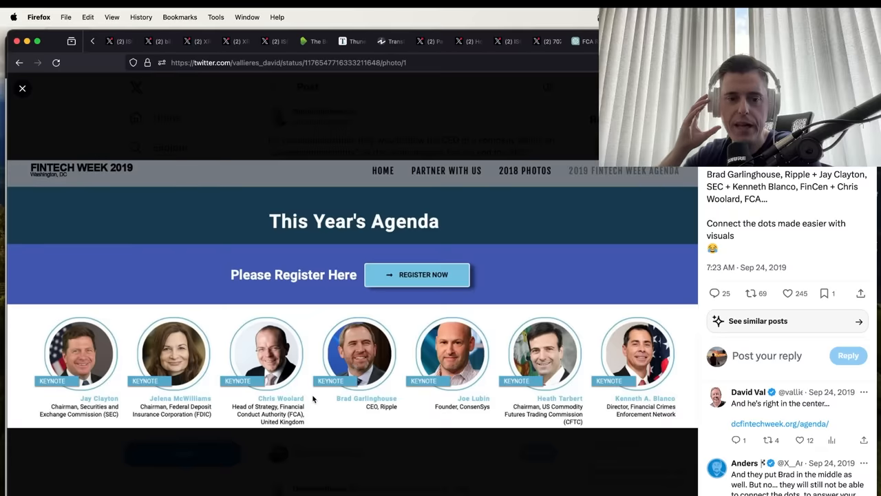